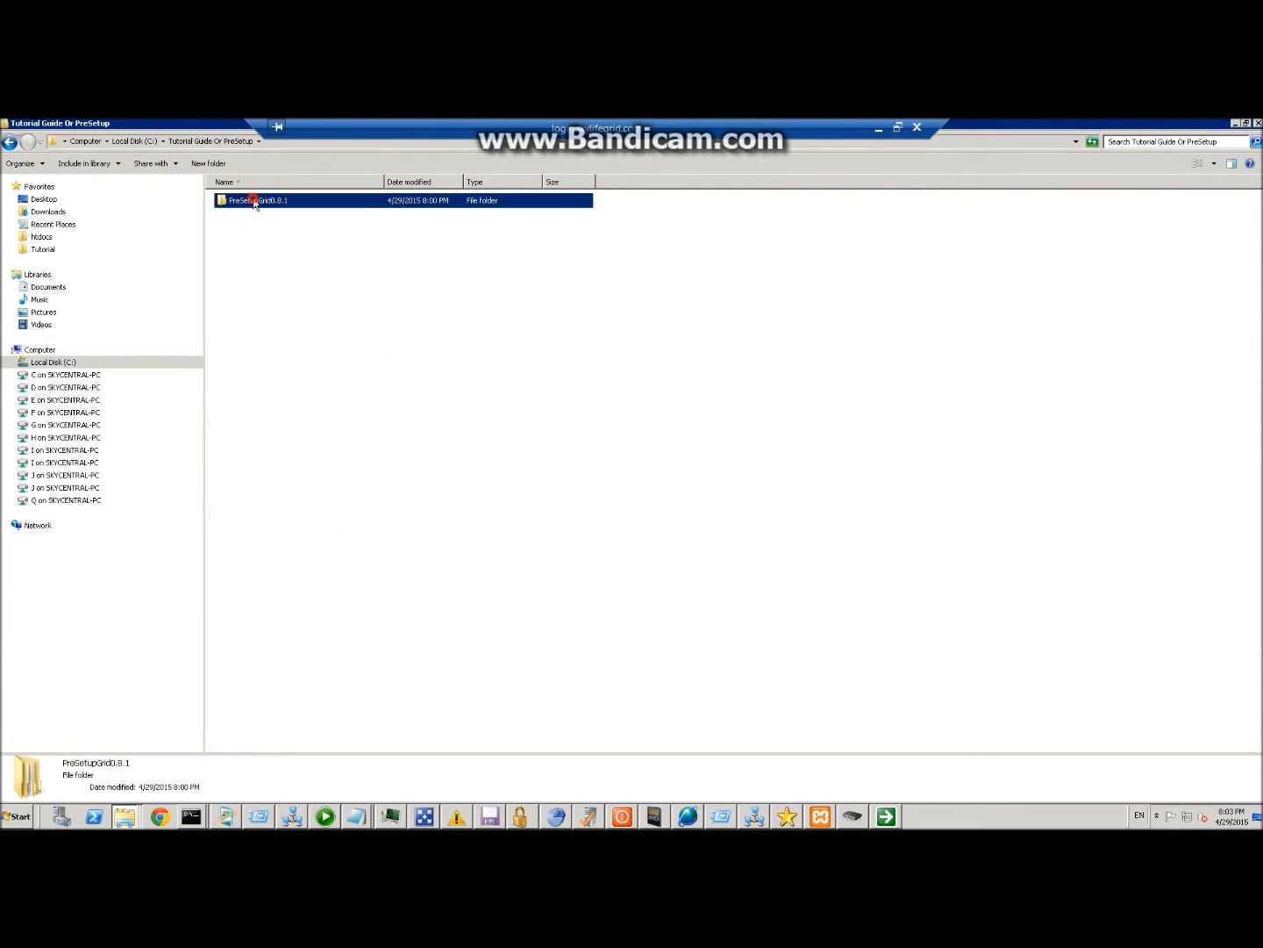
Browse into the PreSetupGrid package and the C:\xampp\htdocs web folder, then return to the package
double_click(254, 200)
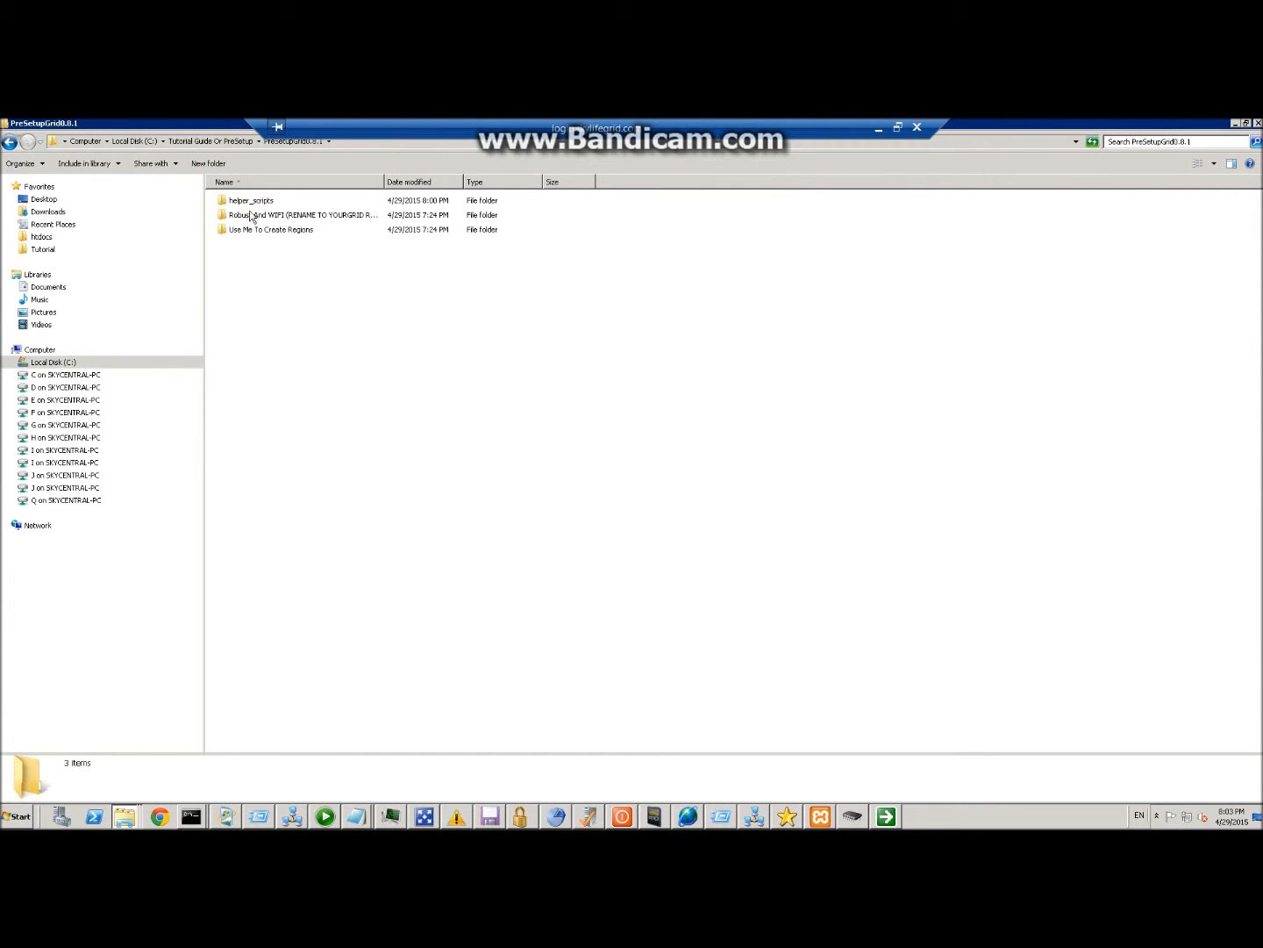
left_click(252, 200)
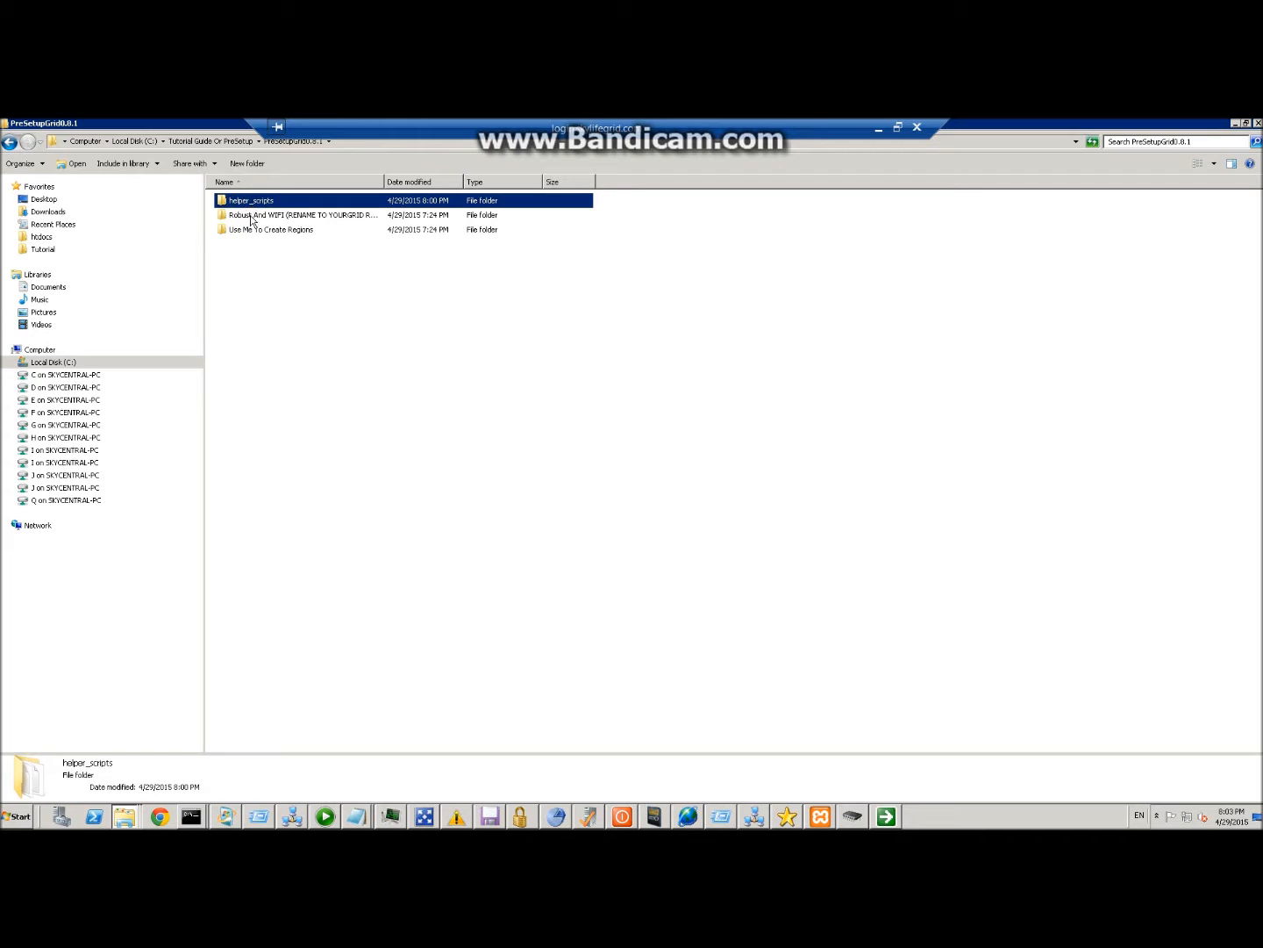
right_click(253, 200)
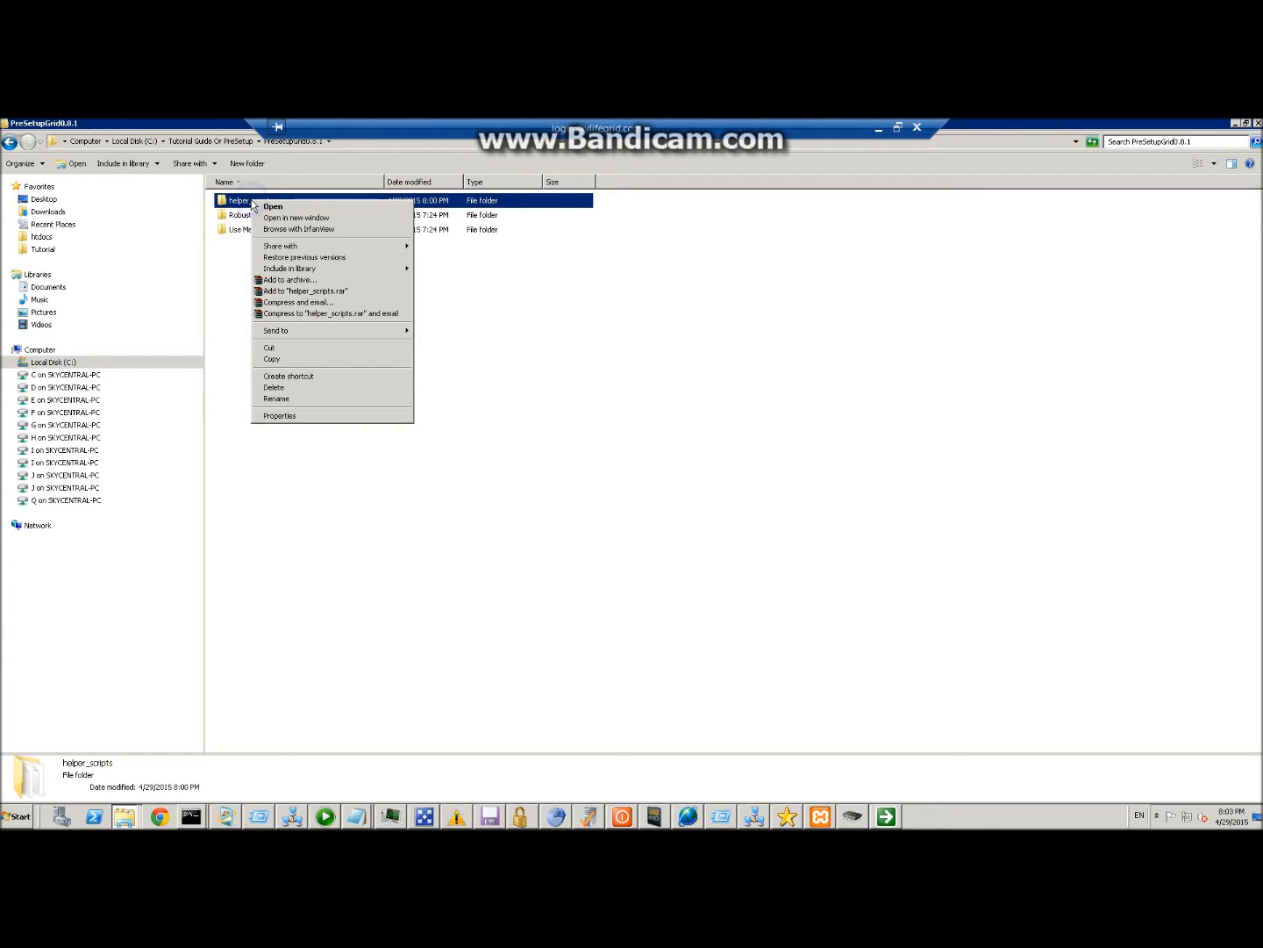
mouse_move(193, 214)
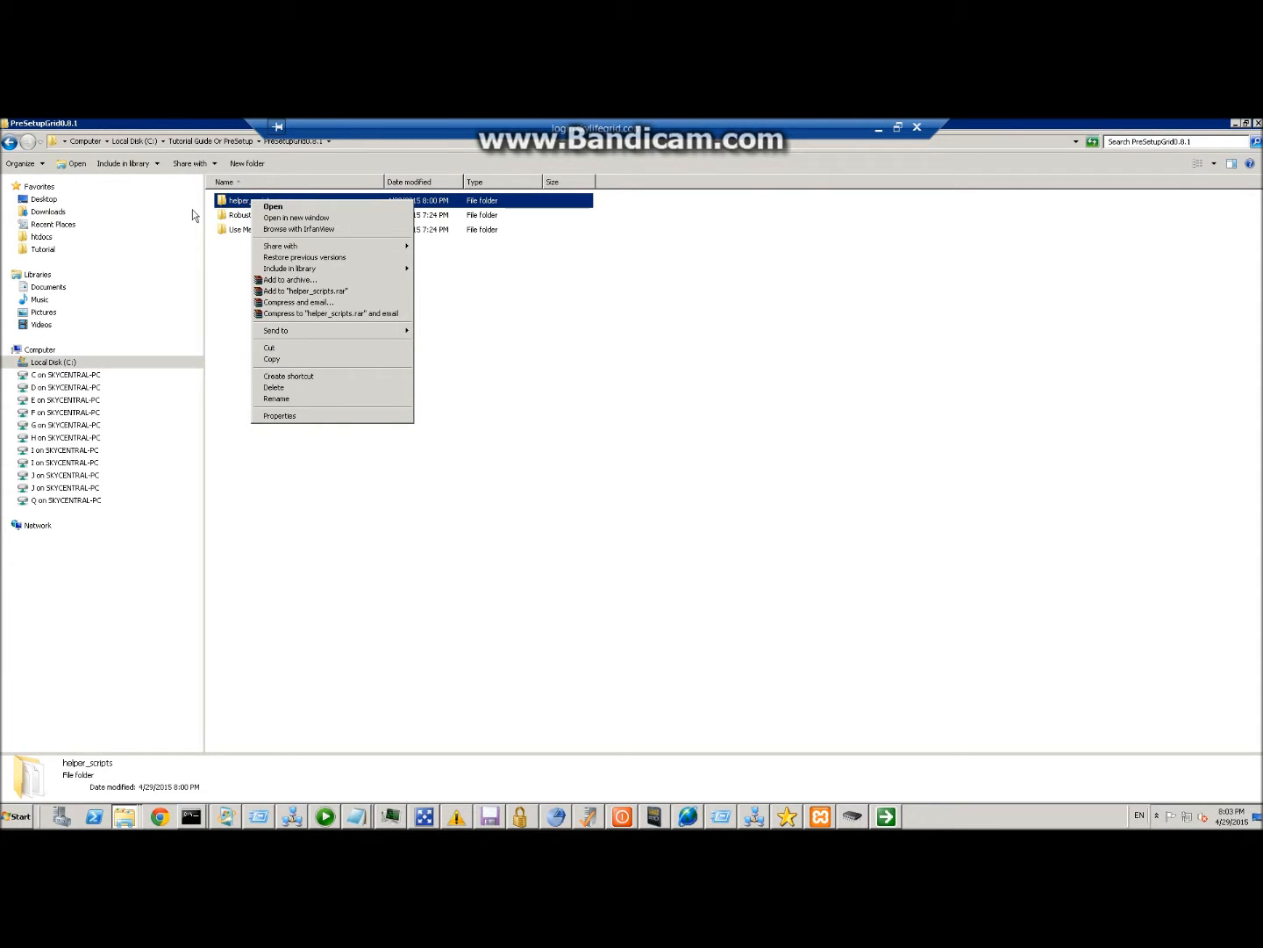
mouse_move(137, 228)
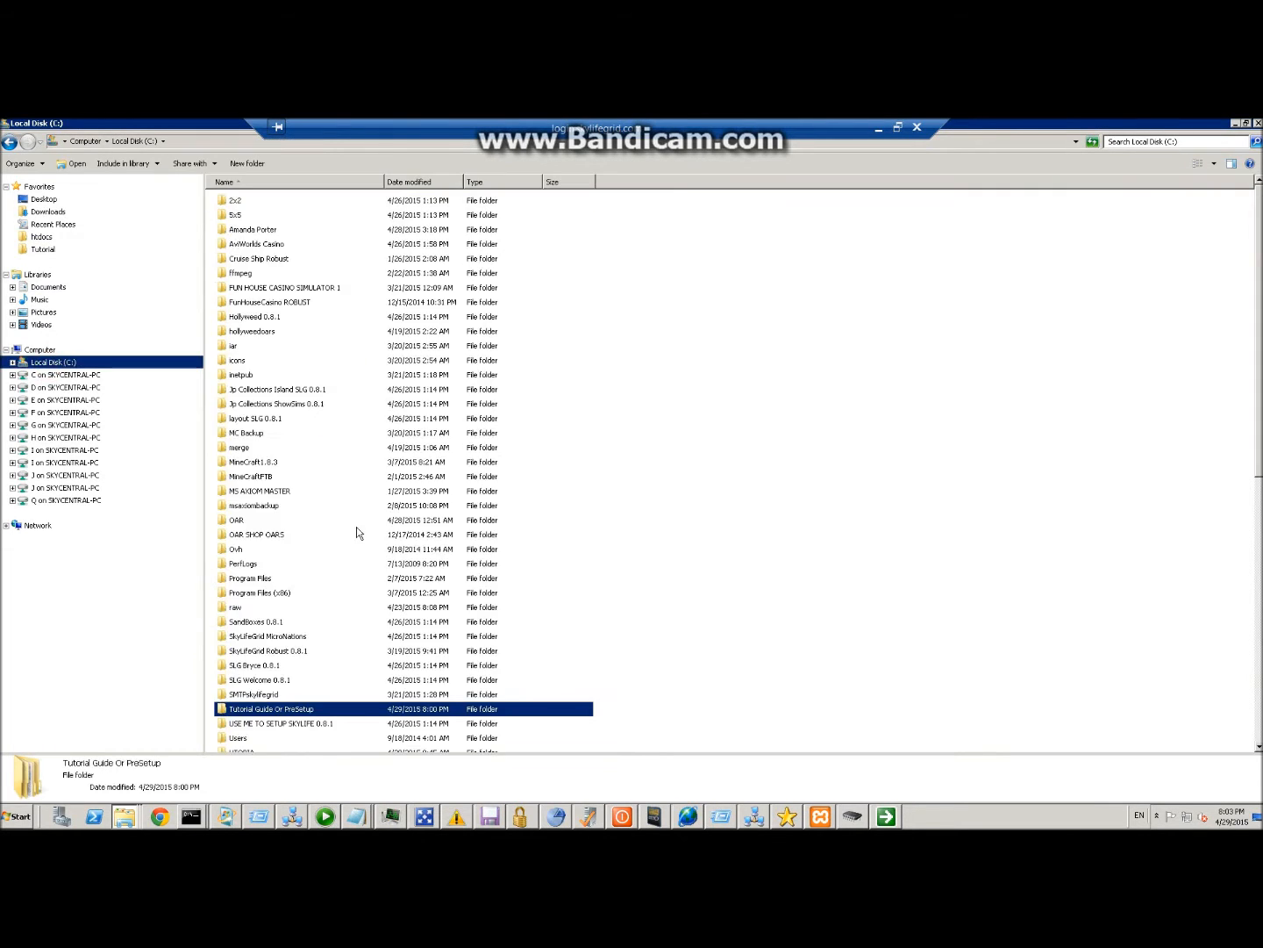
scroll("down", 3)
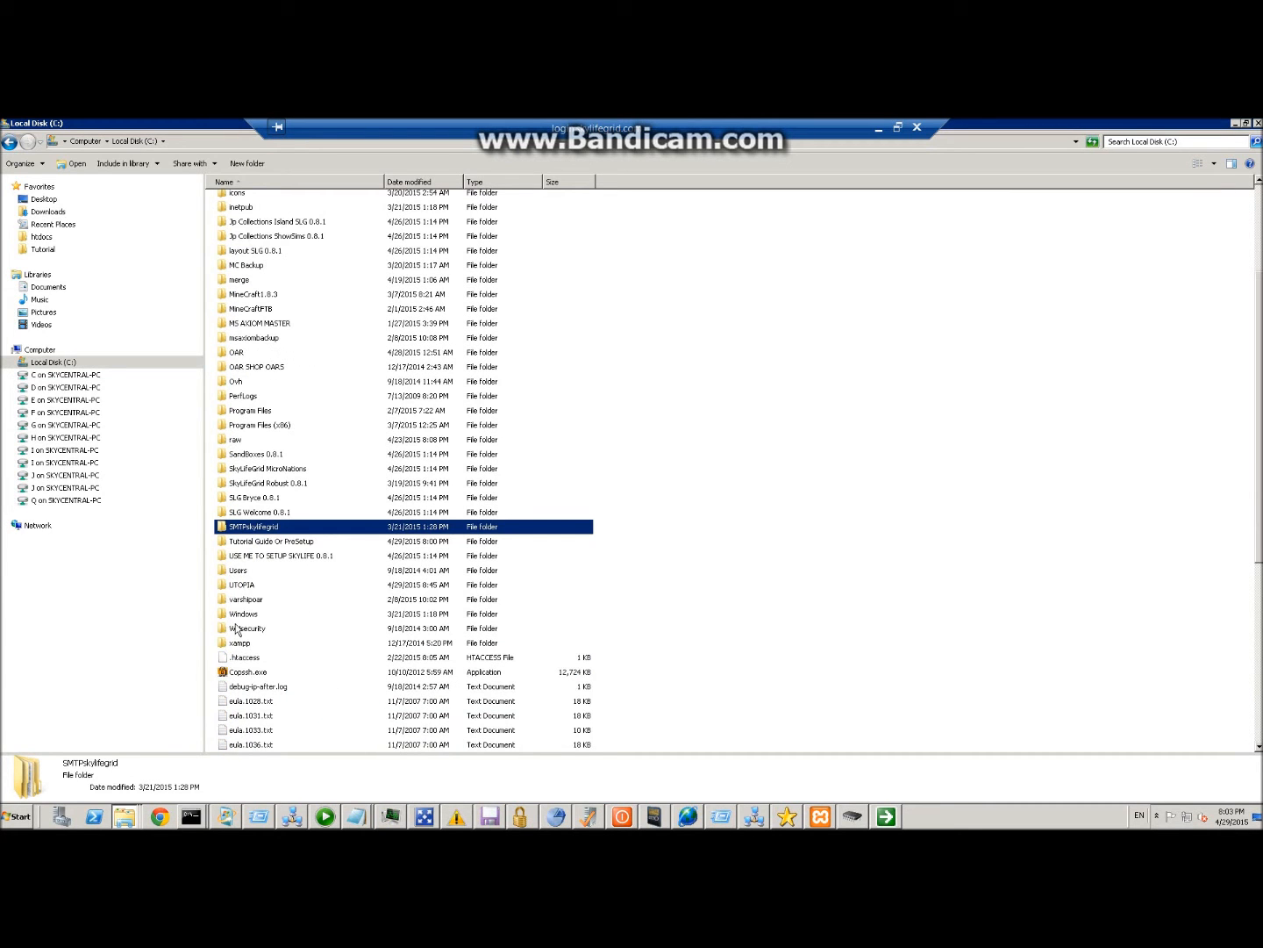
double_click(239, 642)
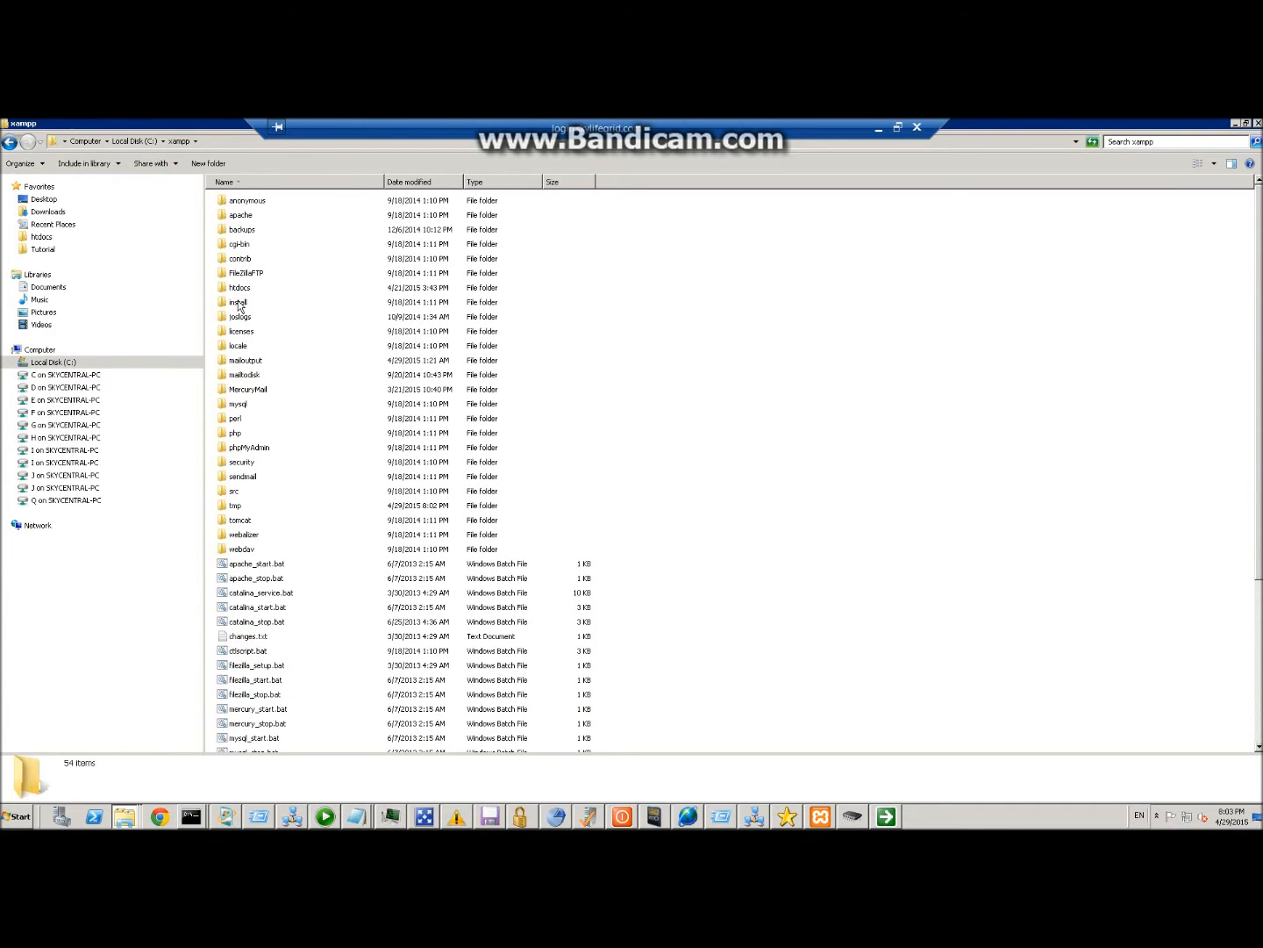
double_click(239, 288)
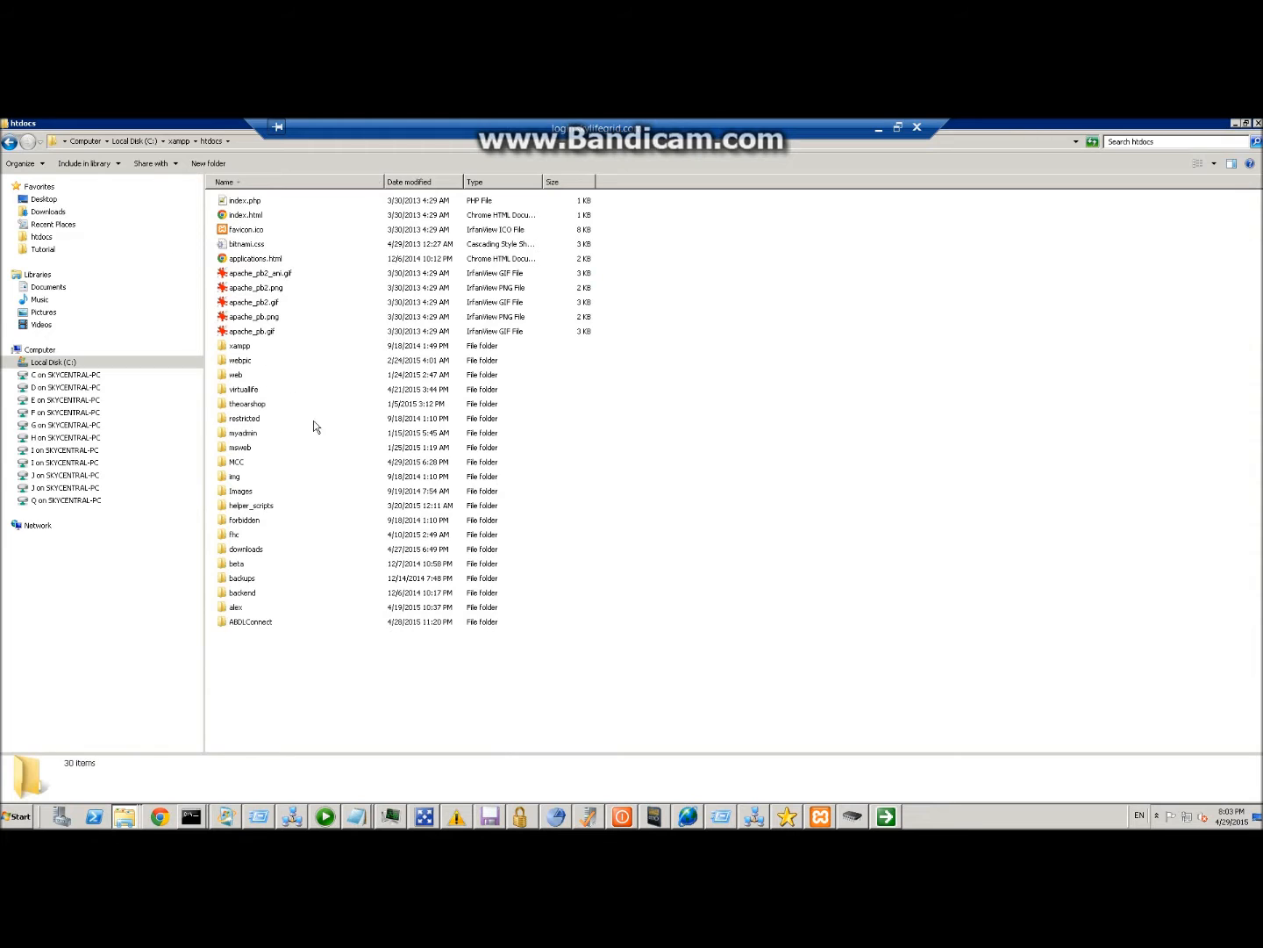
left_click(10, 140)
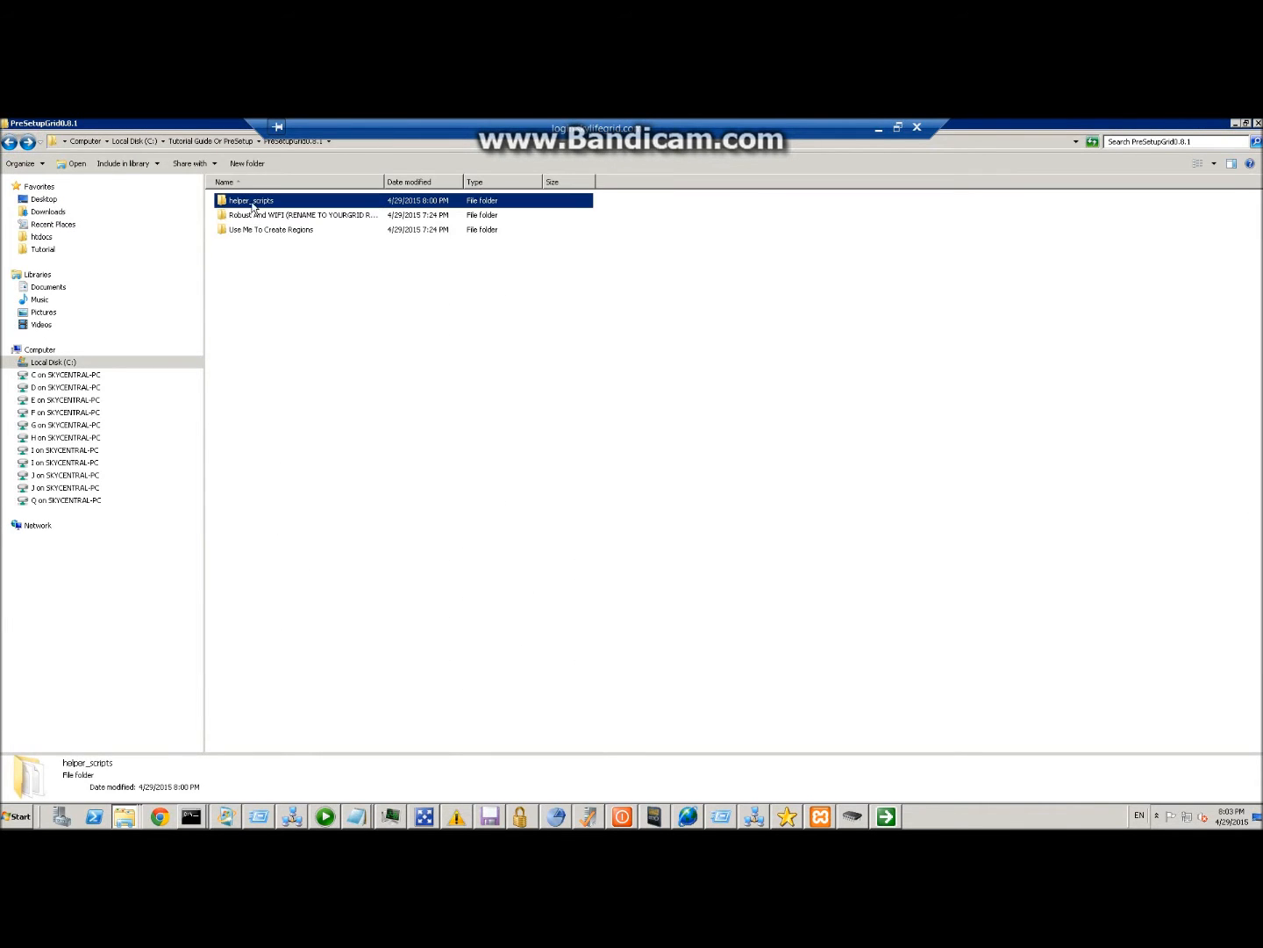
Go into helper_scripts > config and select config.php
double_click(251, 200)
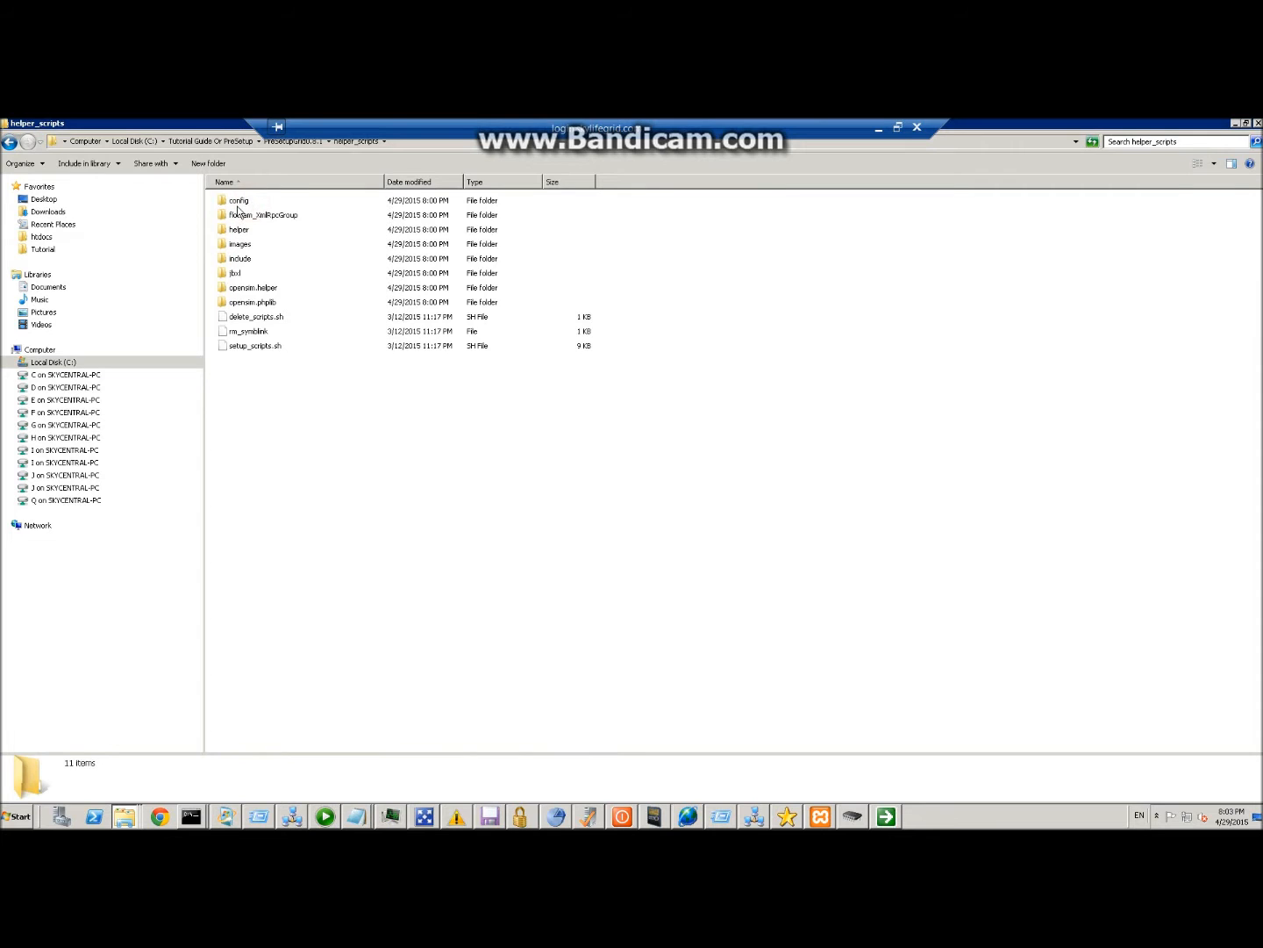
double_click(238, 200)
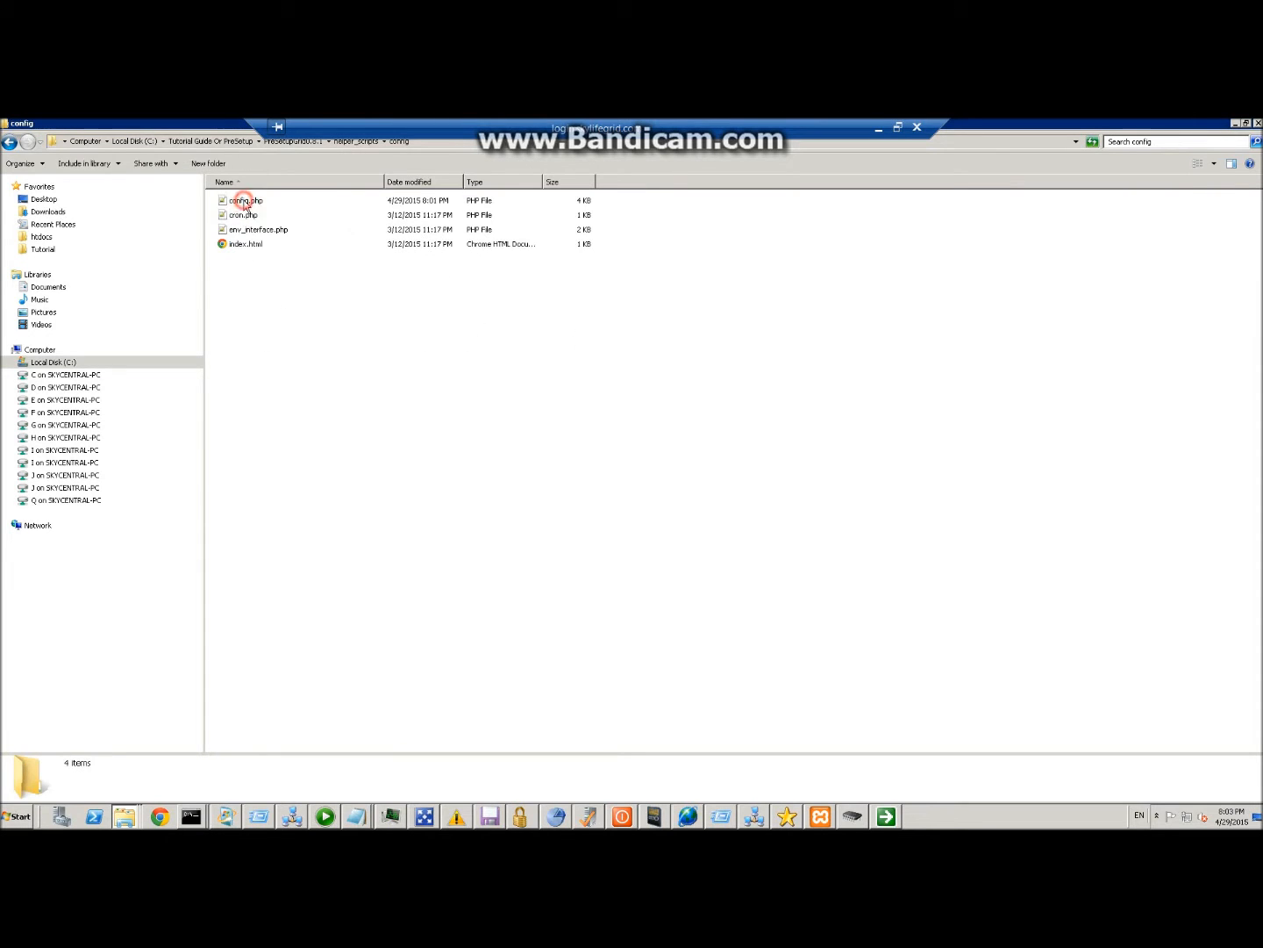
left_click(245, 200)
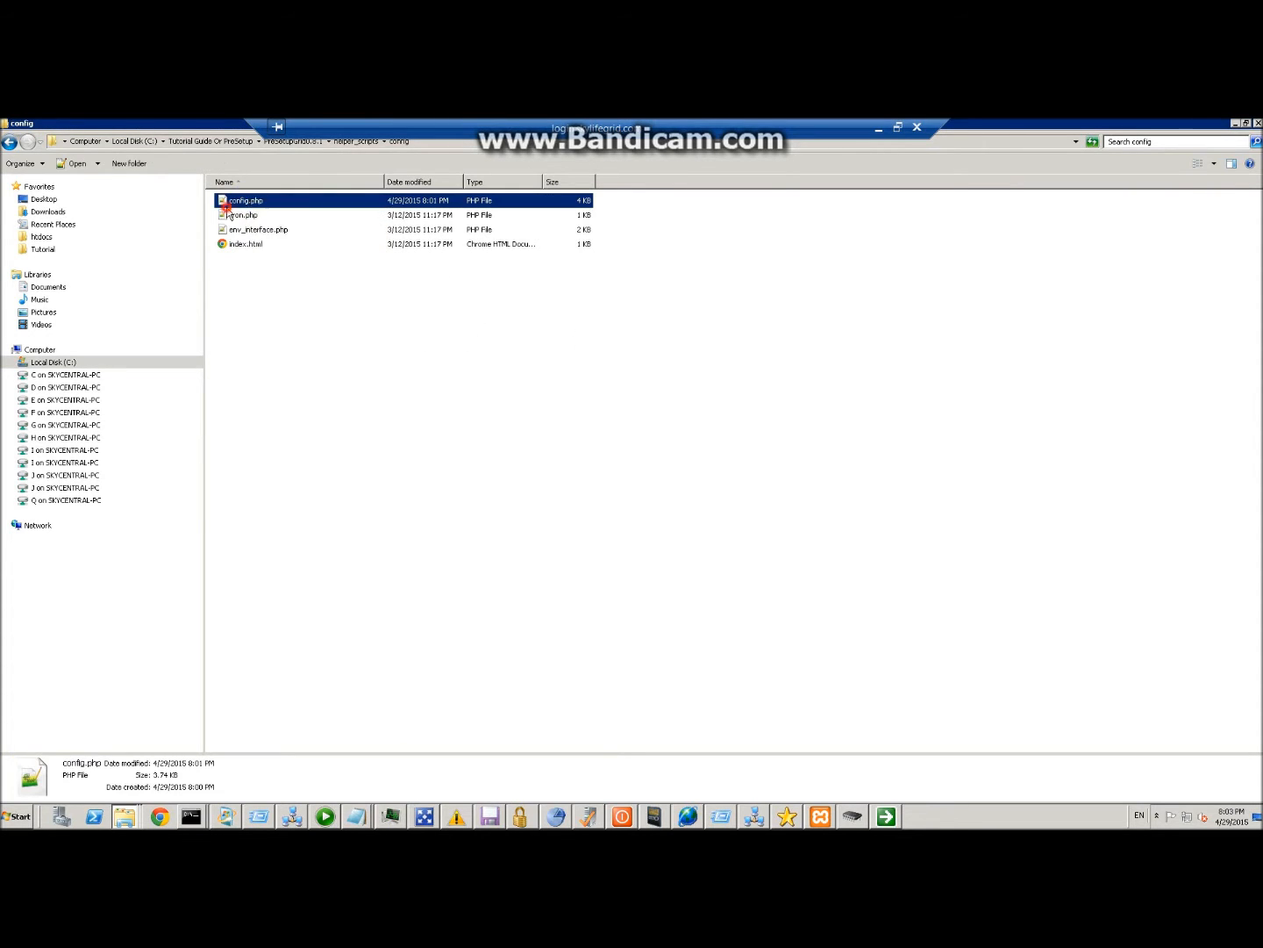
Load config.php into the editor to review its CURRENCY_SCRIPT_KEY setting
double_click(246, 200)
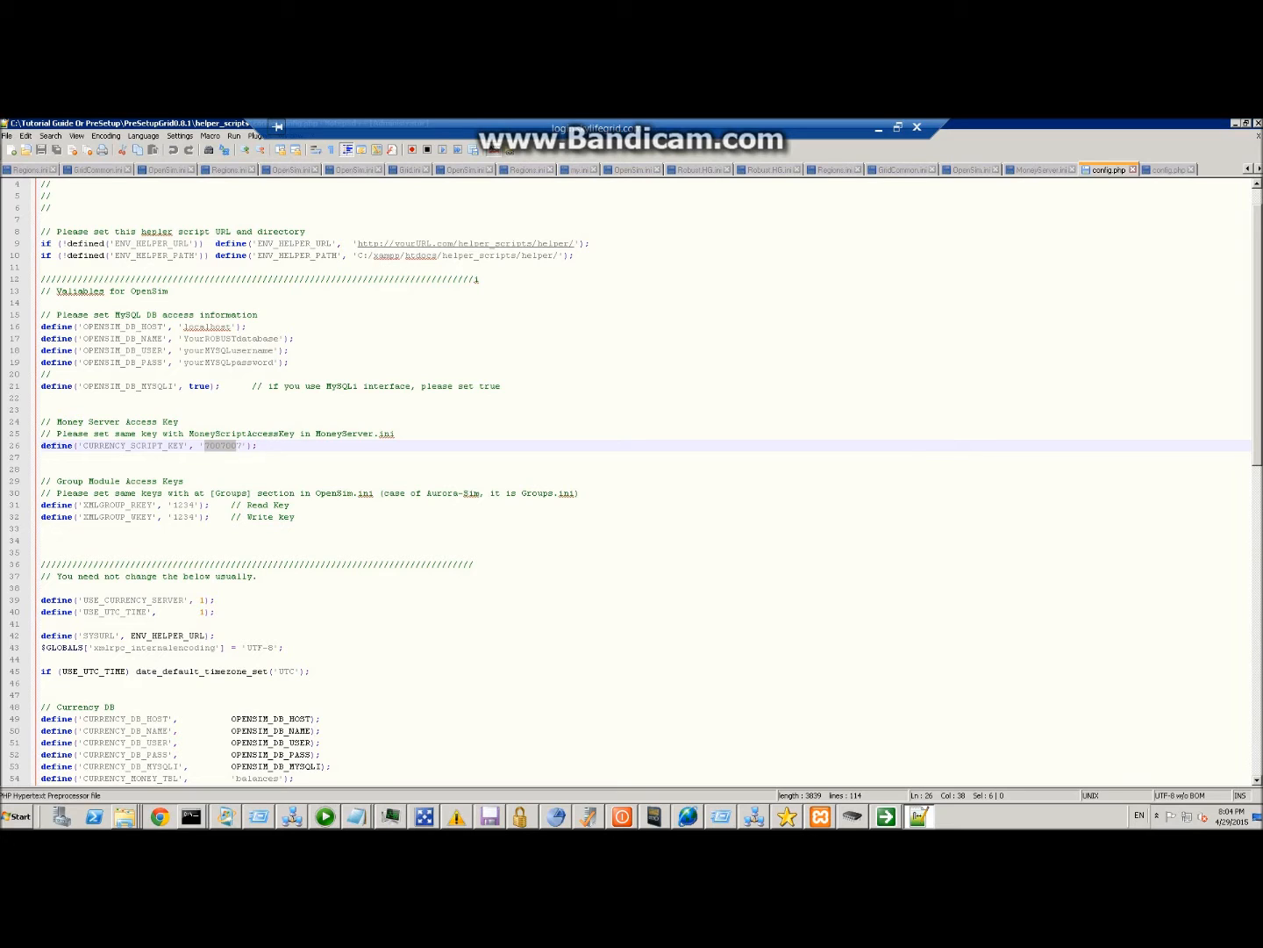
mouse_move(1176, 128)
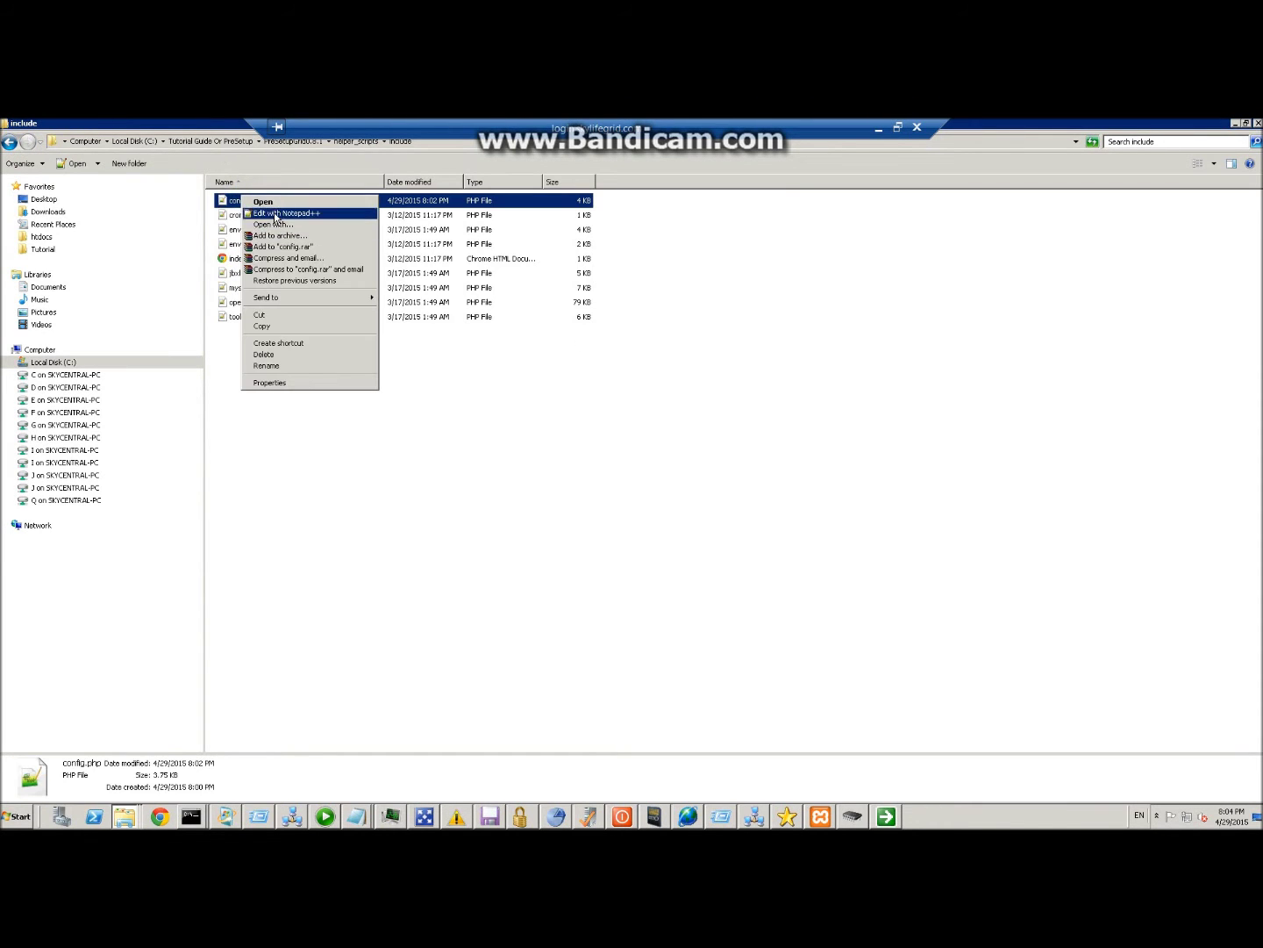
Edit include\config.php and select its MySQL access and Money Server key lines
left_click(285, 214)
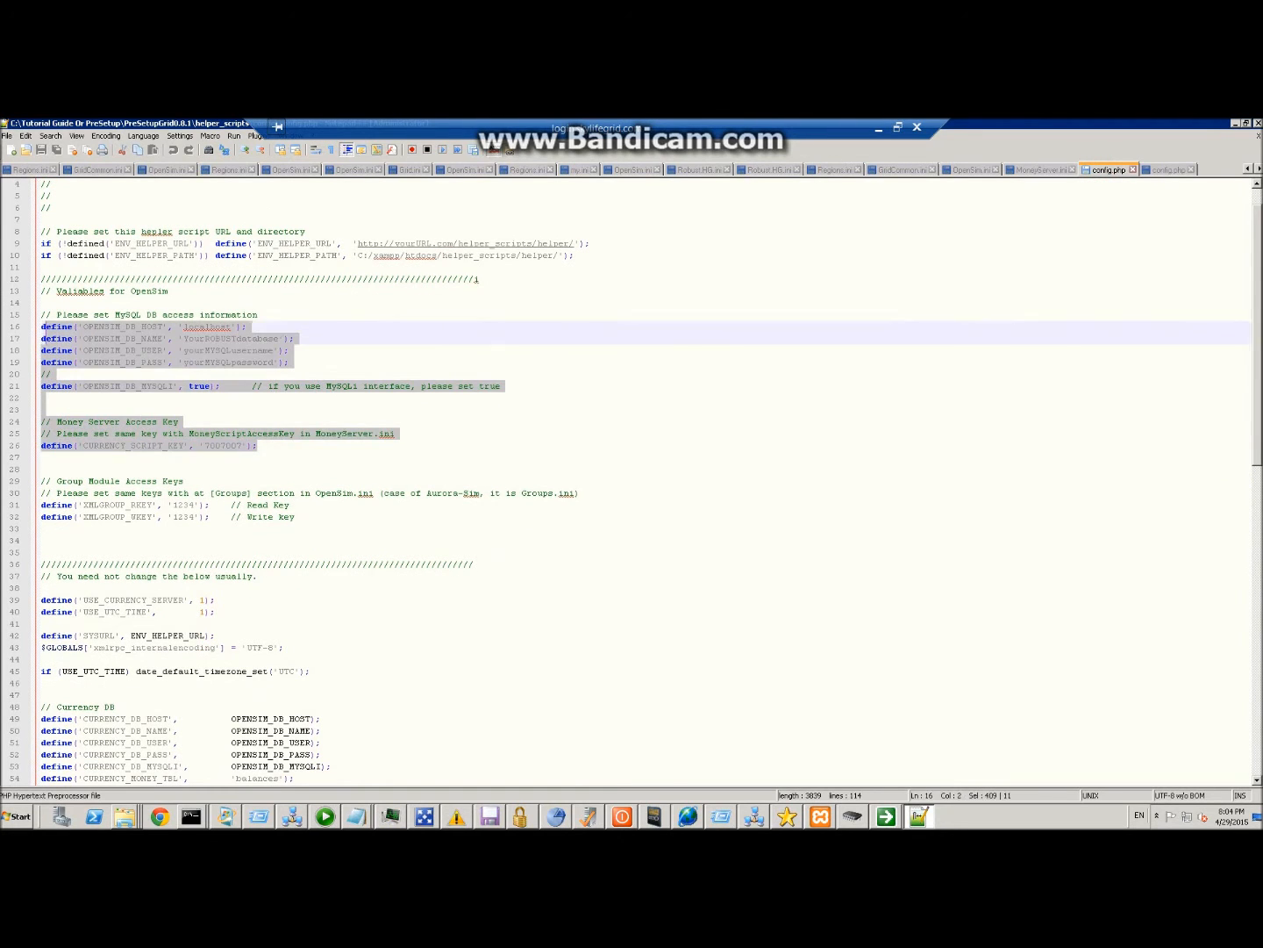
right_click(132, 254)
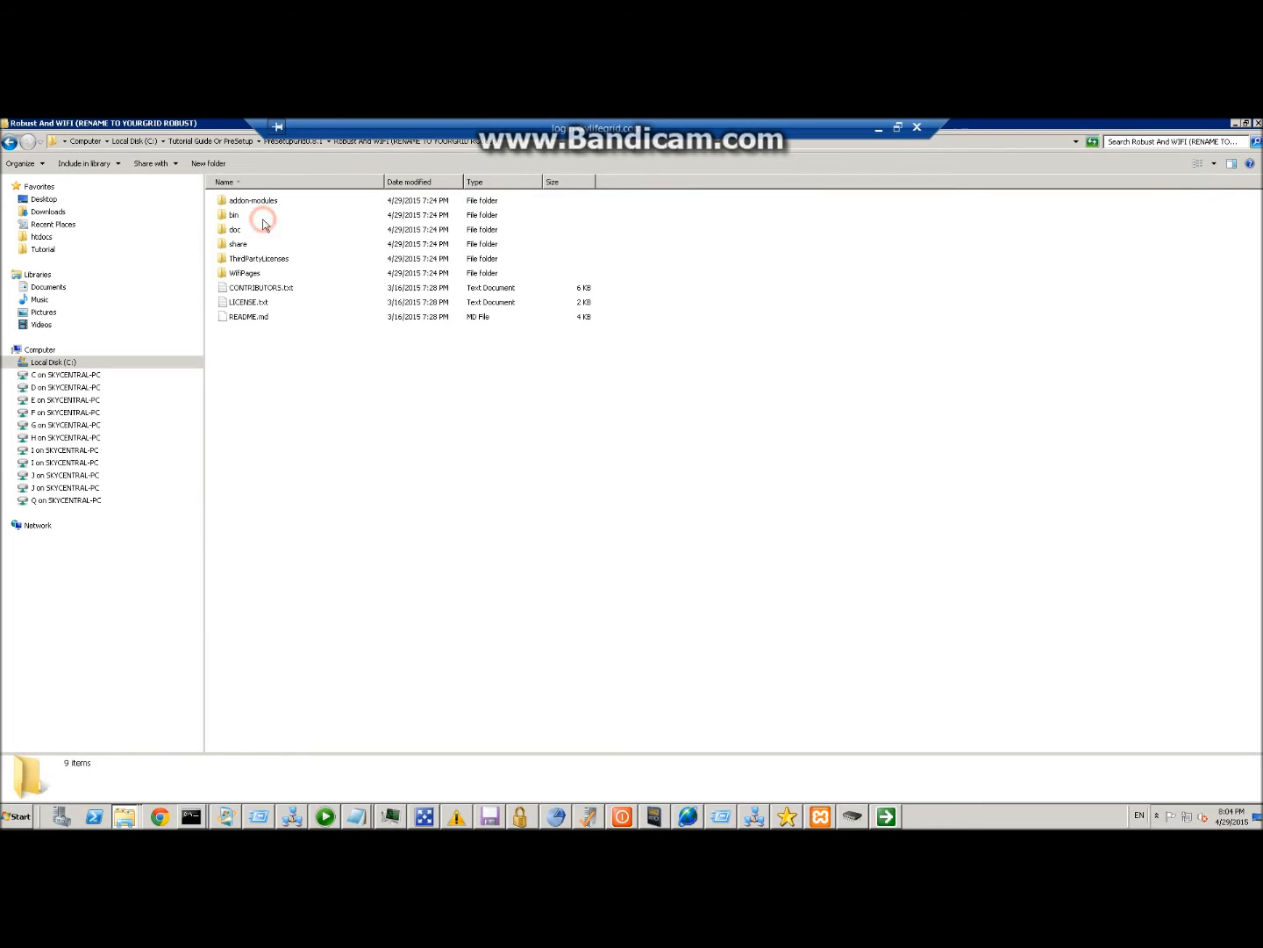
From the Robust bin folder, load MoneyServer.ini into Notepad++
double_click(234, 214)
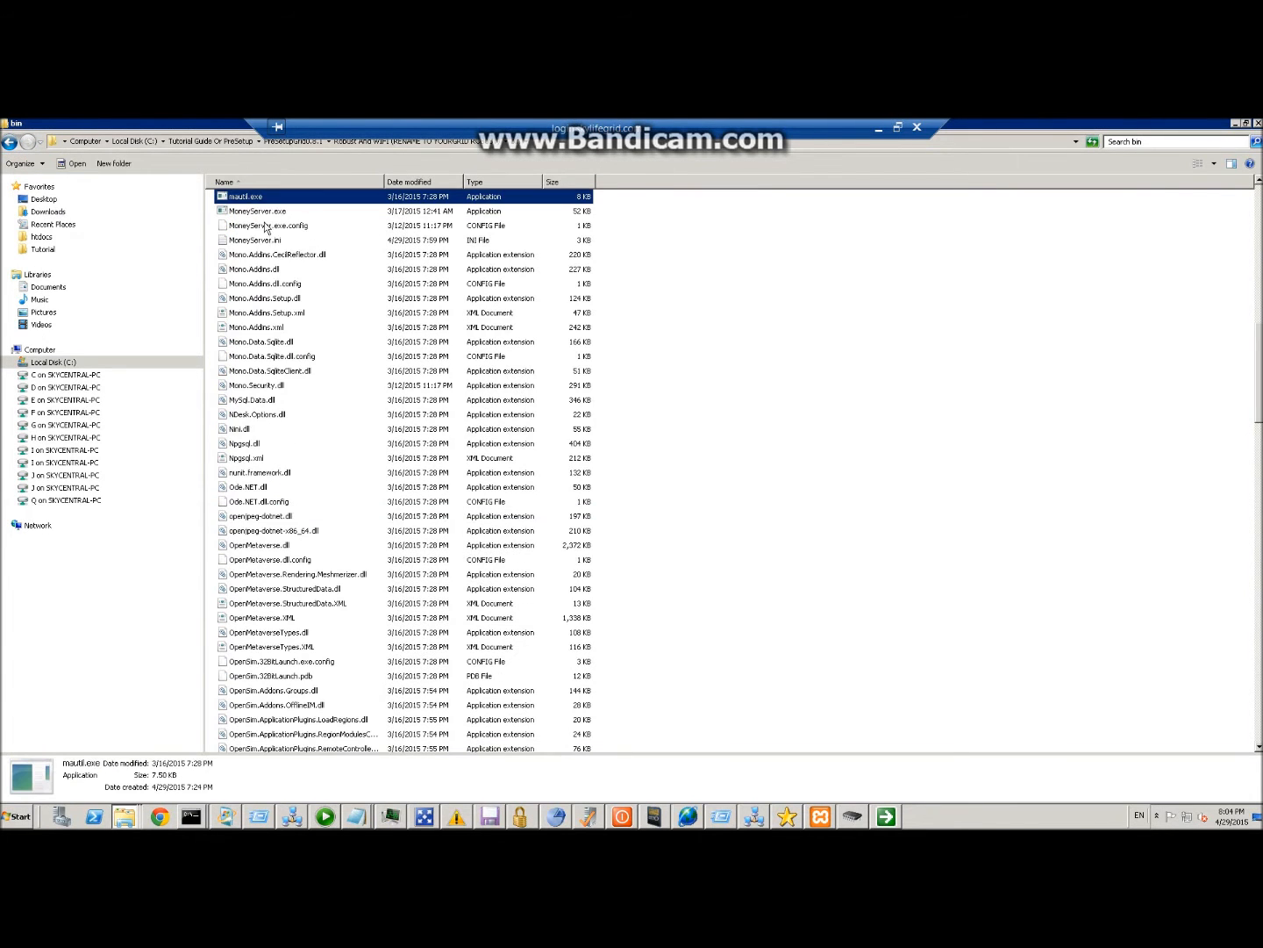
left_click(254, 239)
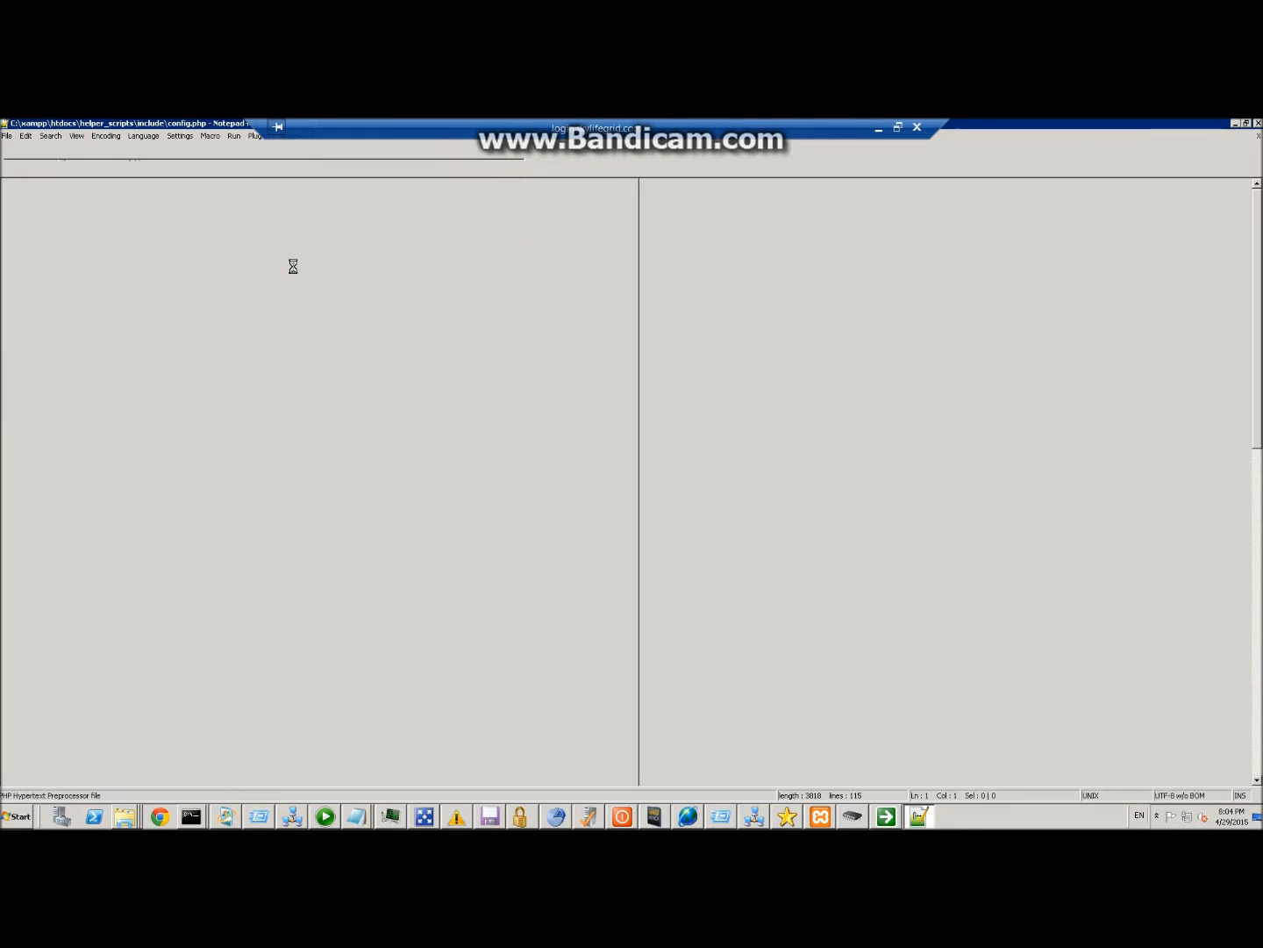
left_click(1039, 169)
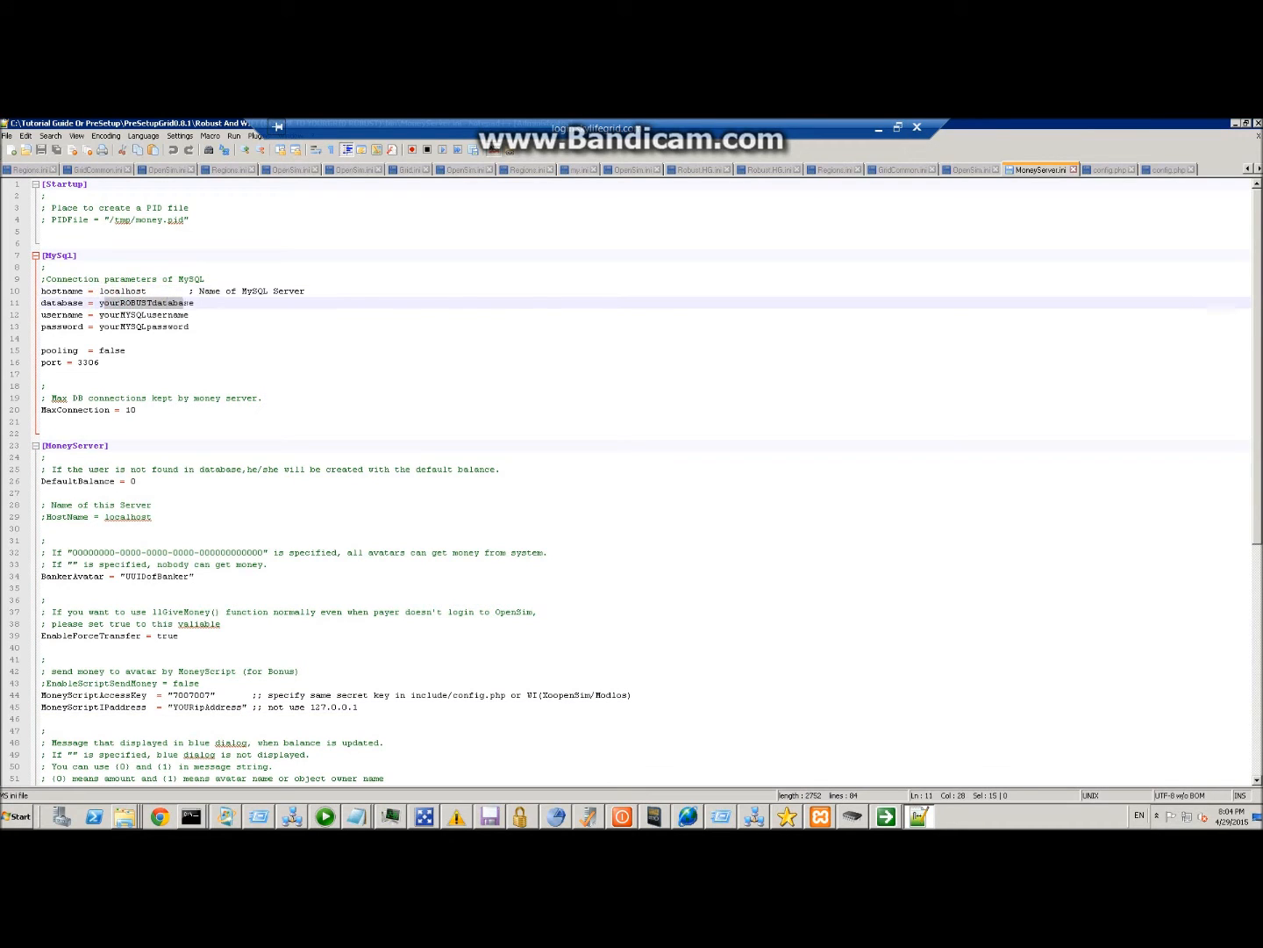
Review MoneyServer.ini's database name, MySQL username, BankerAvatar UUID and MoneyScriptAccessKey values
left_click(109, 314)
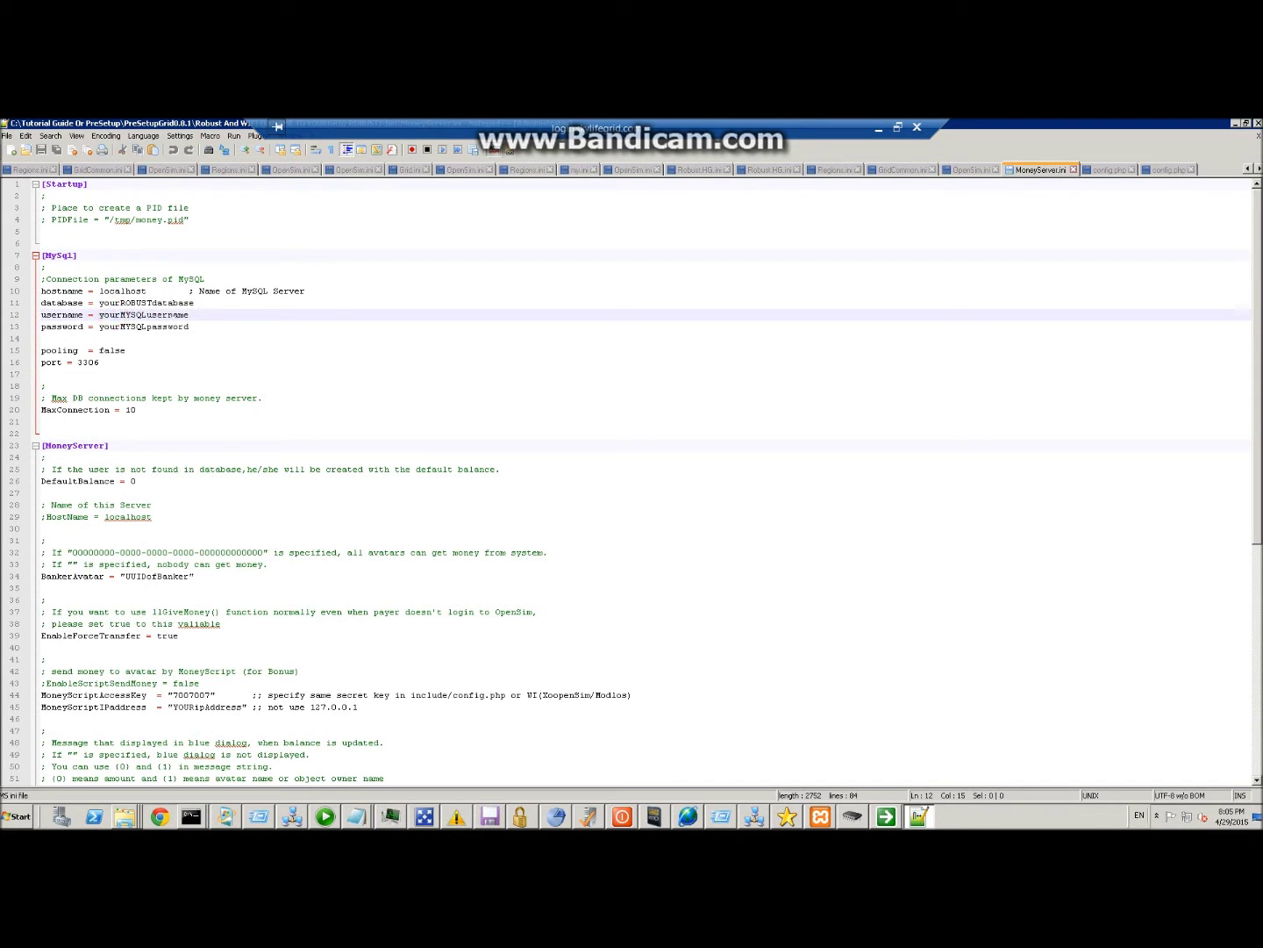
left_click(151, 327)
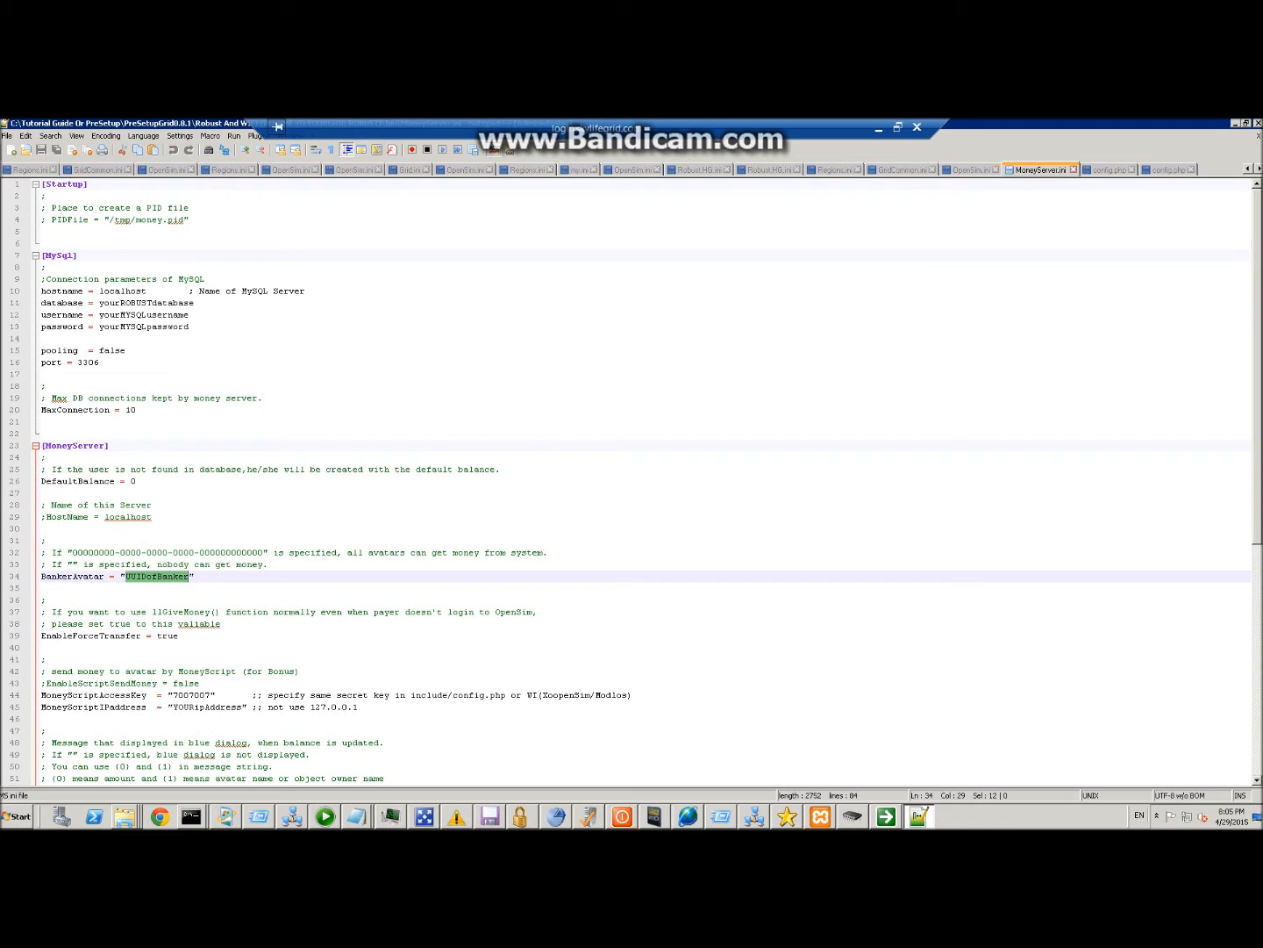
mouse_move(134, 582)
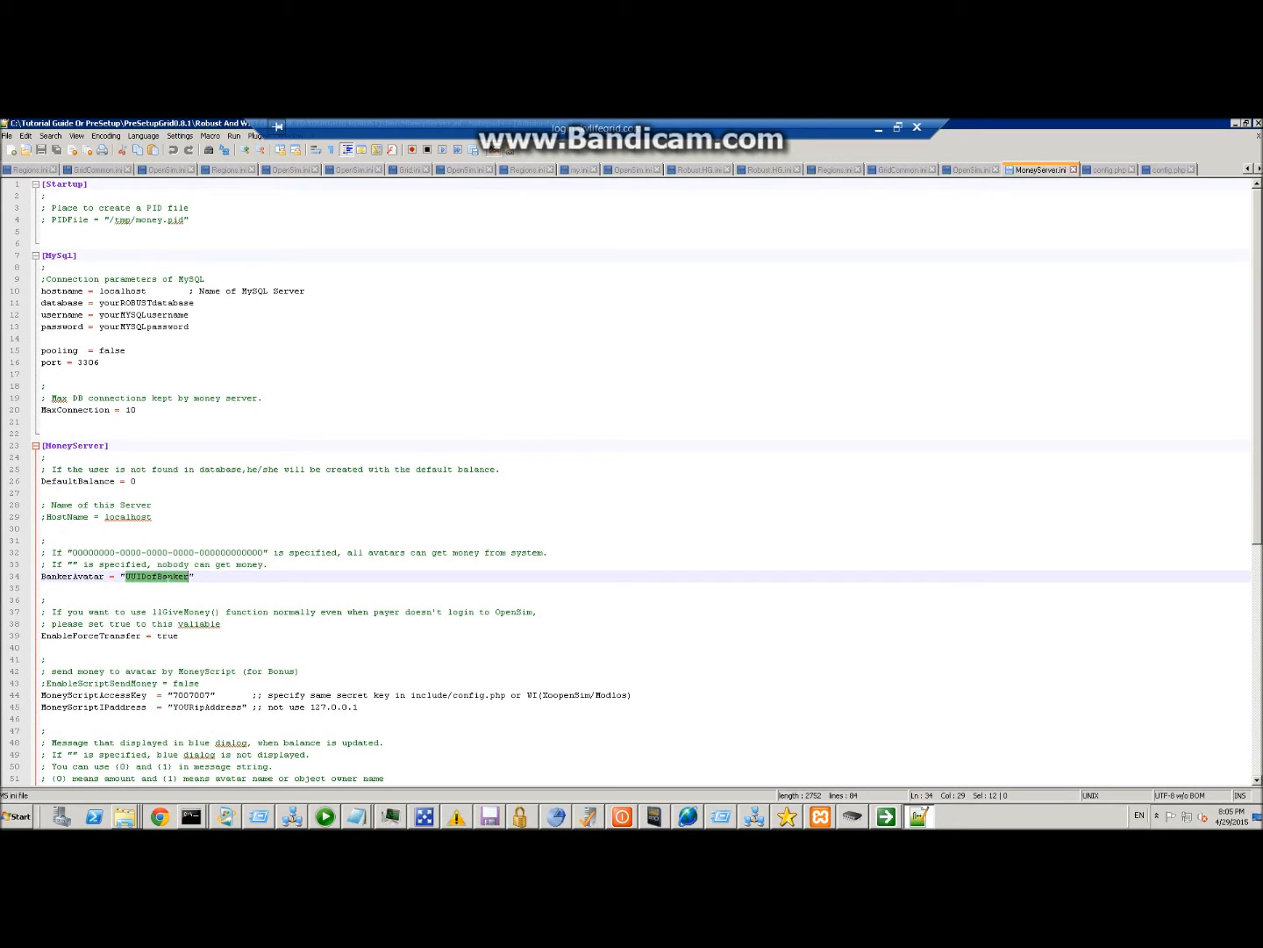
left_click(173, 695)
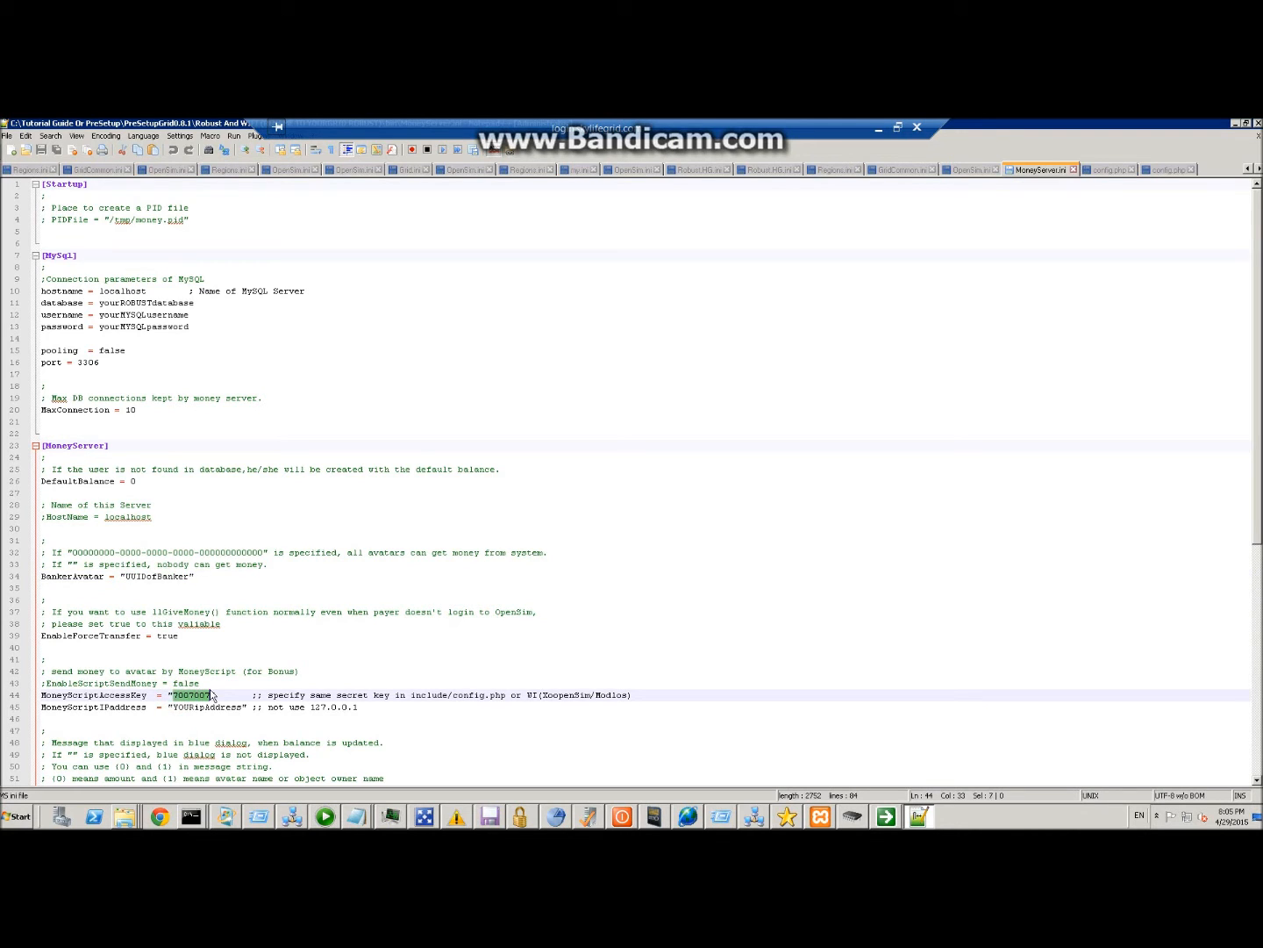
left_click(1115, 169)
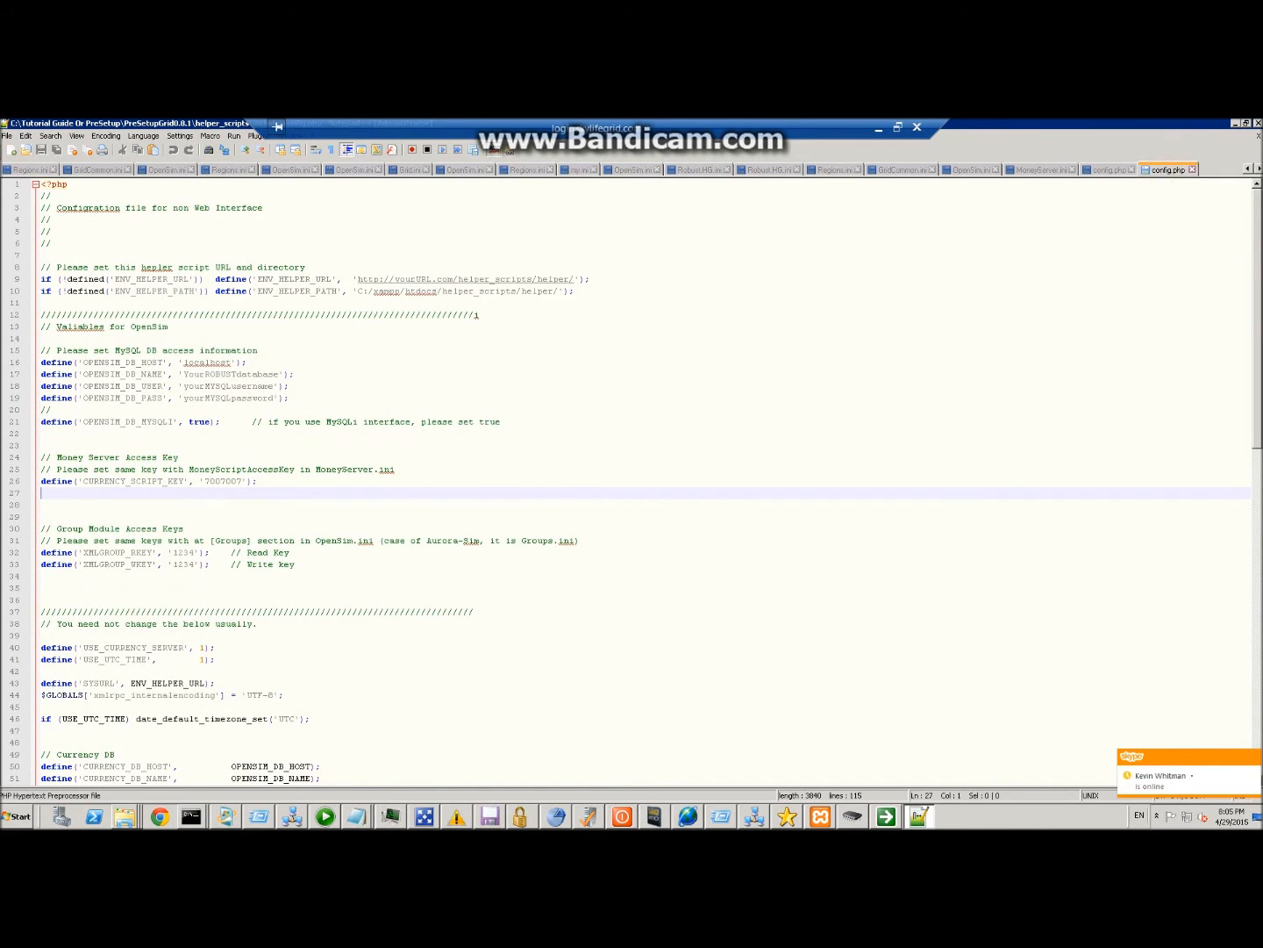
left_click(1038, 168)
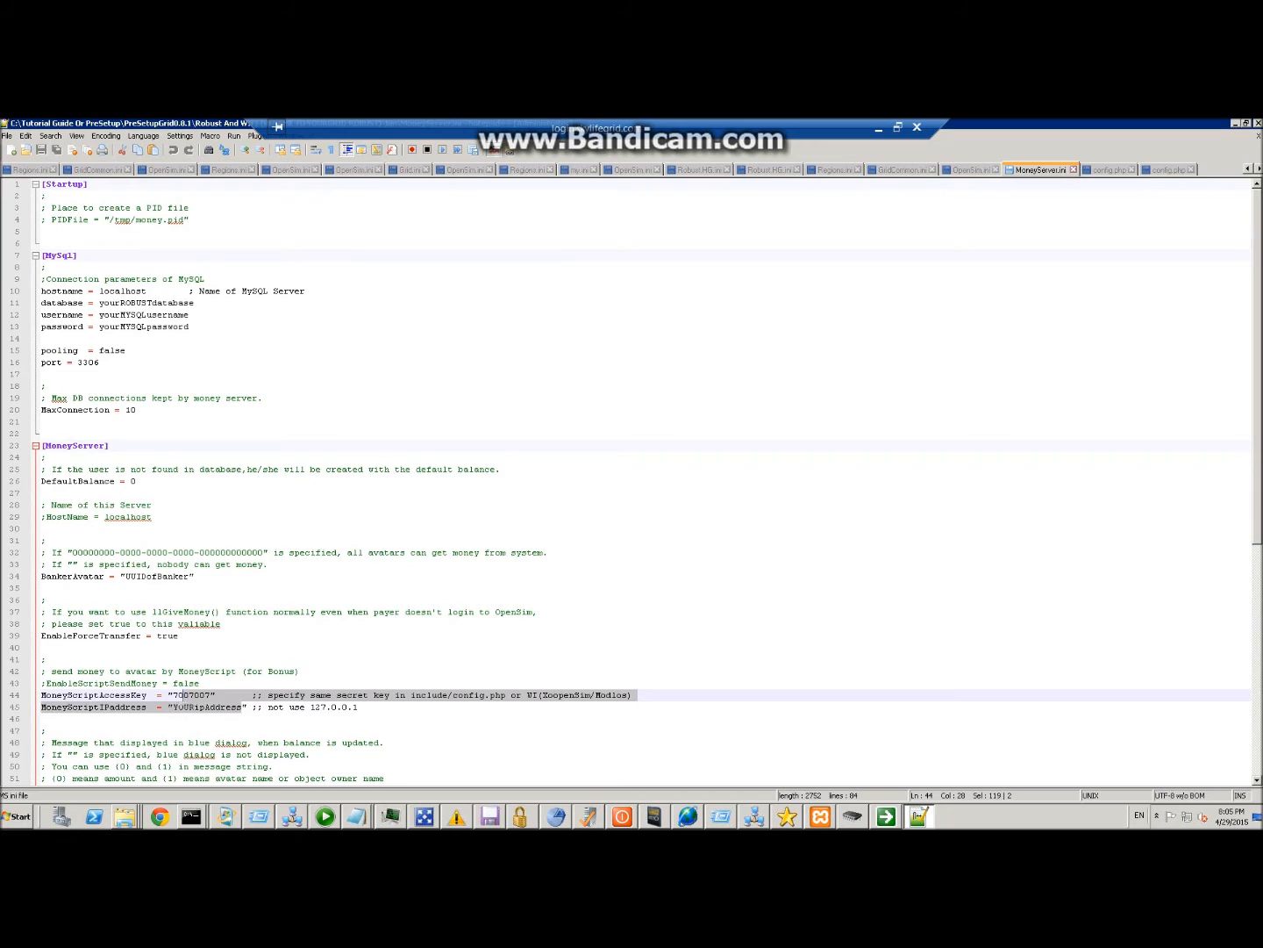
double_click(207, 705)
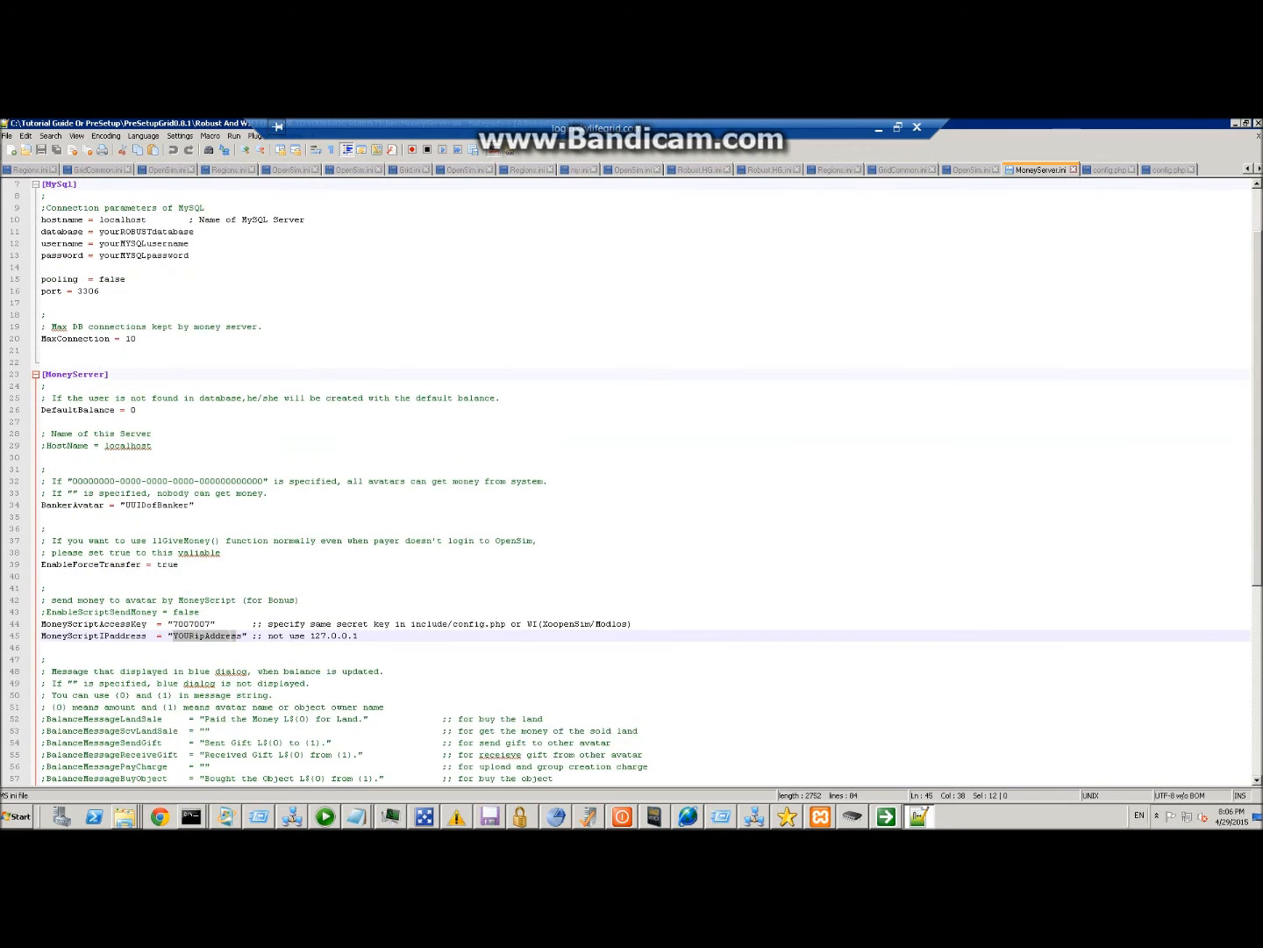
scroll("up", 3)
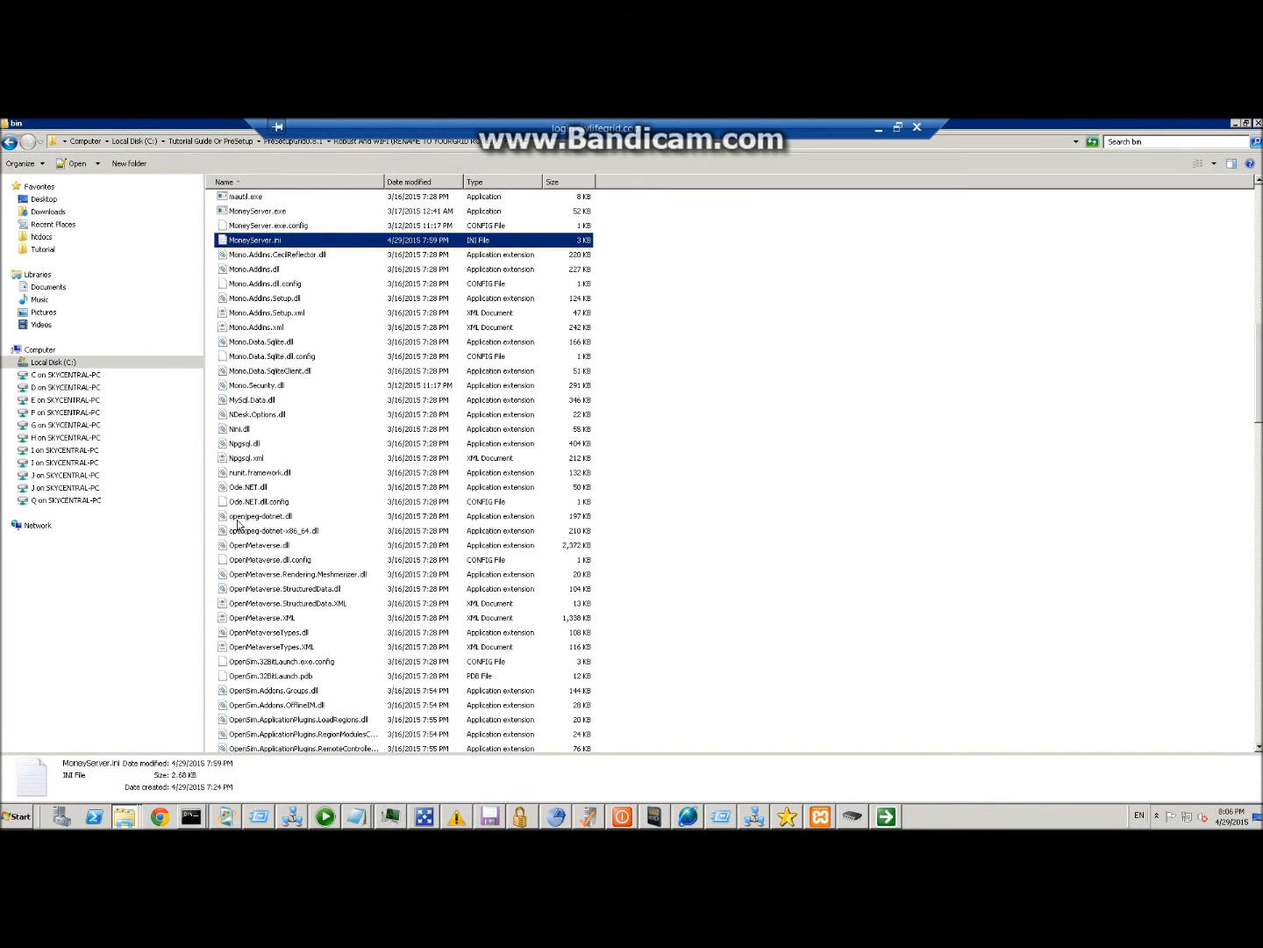
Run server_cert.p12 through the Certificate Import Wizard, accepting the defaults to finish
scroll("down", 3)
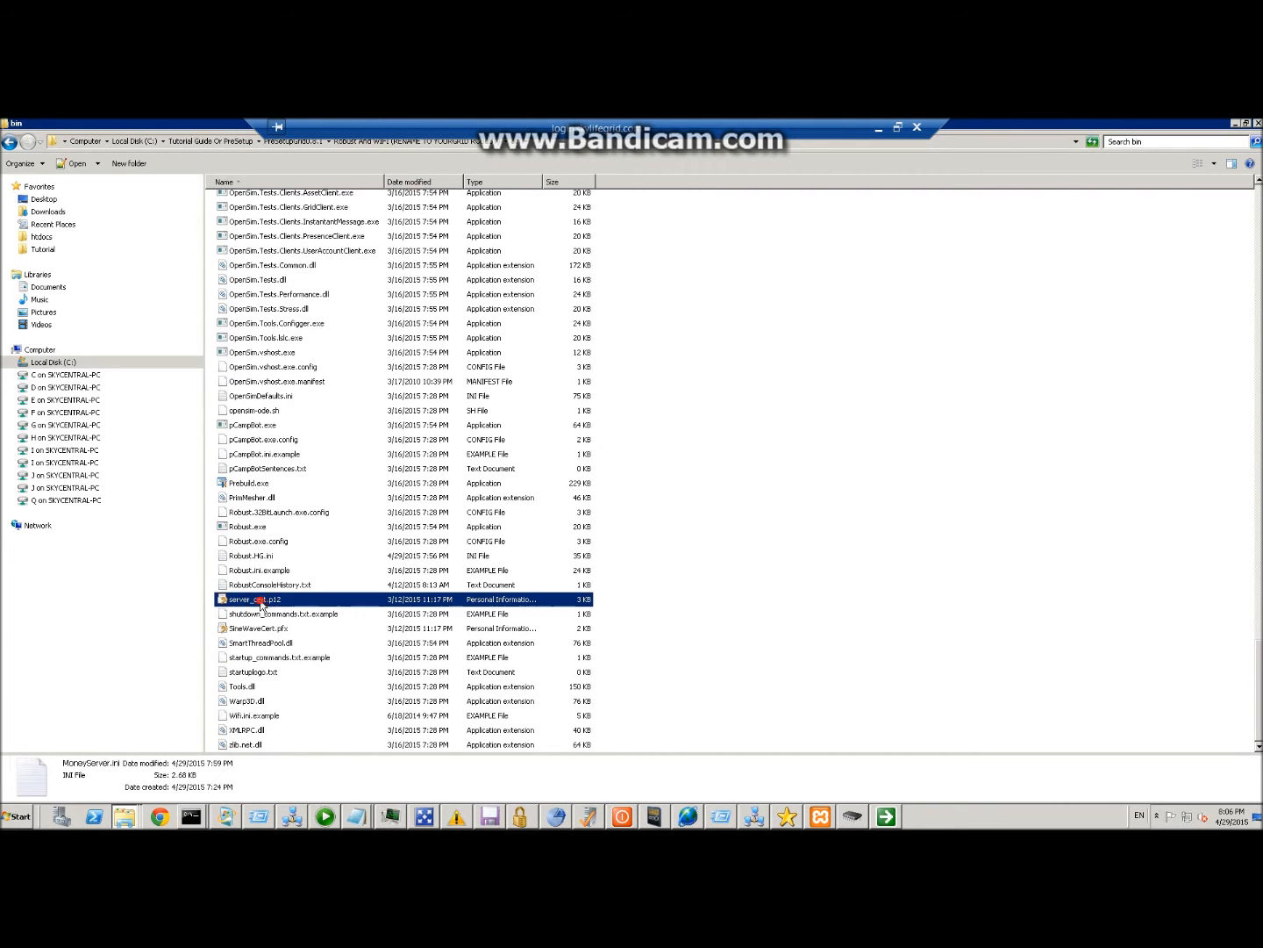
left_click(254, 598)
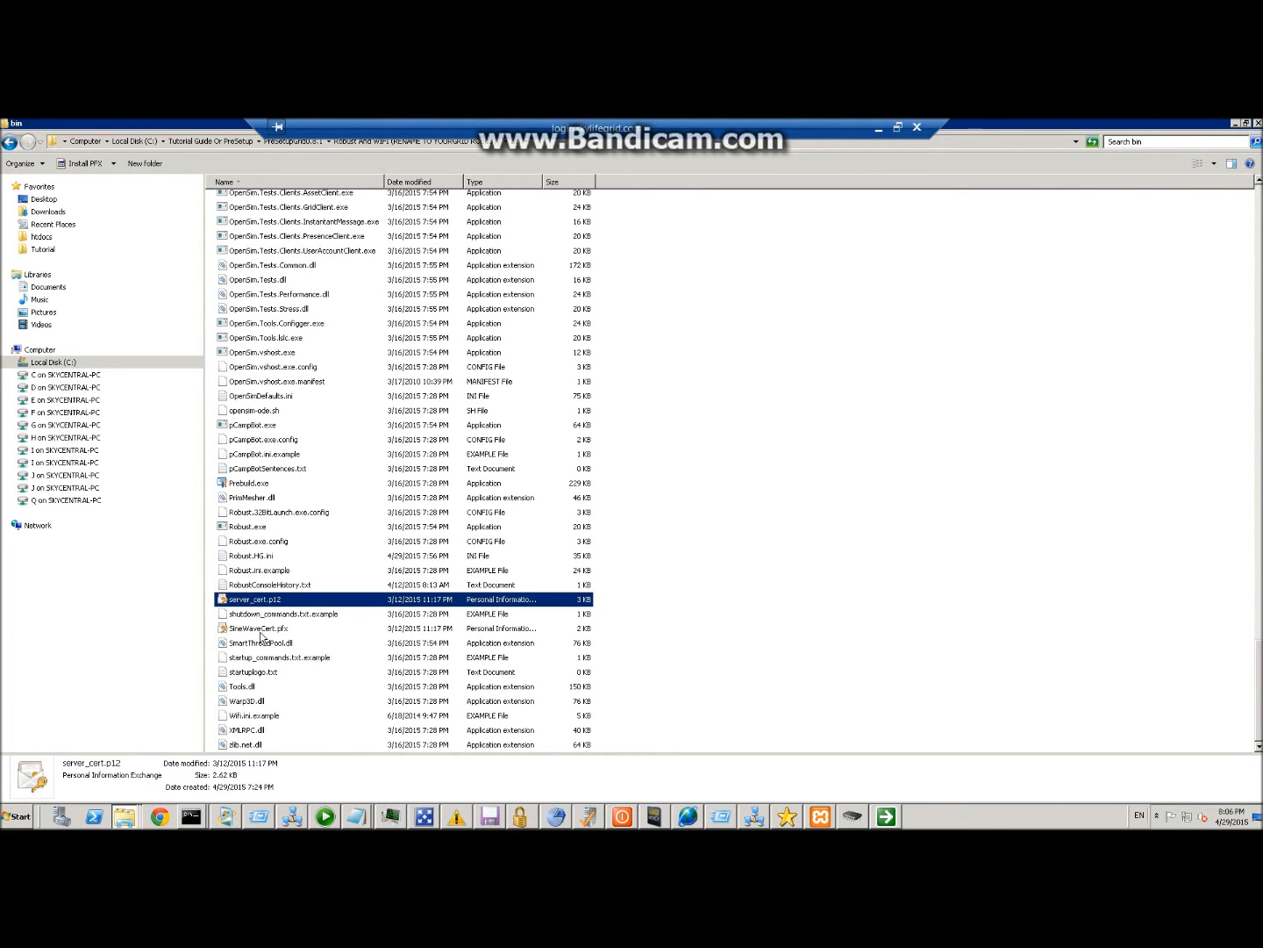
left_click(256, 628)
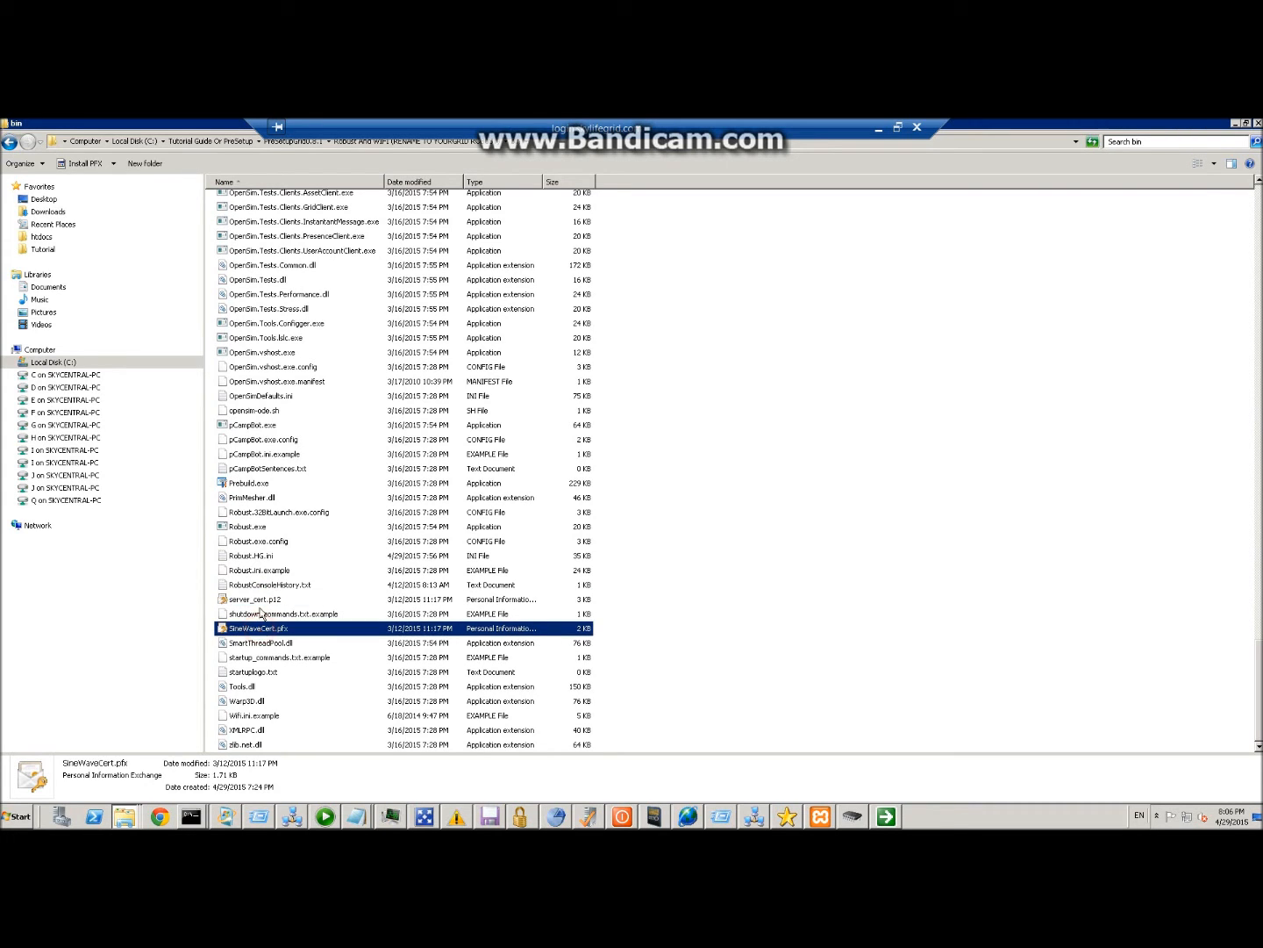
left_click(257, 598)
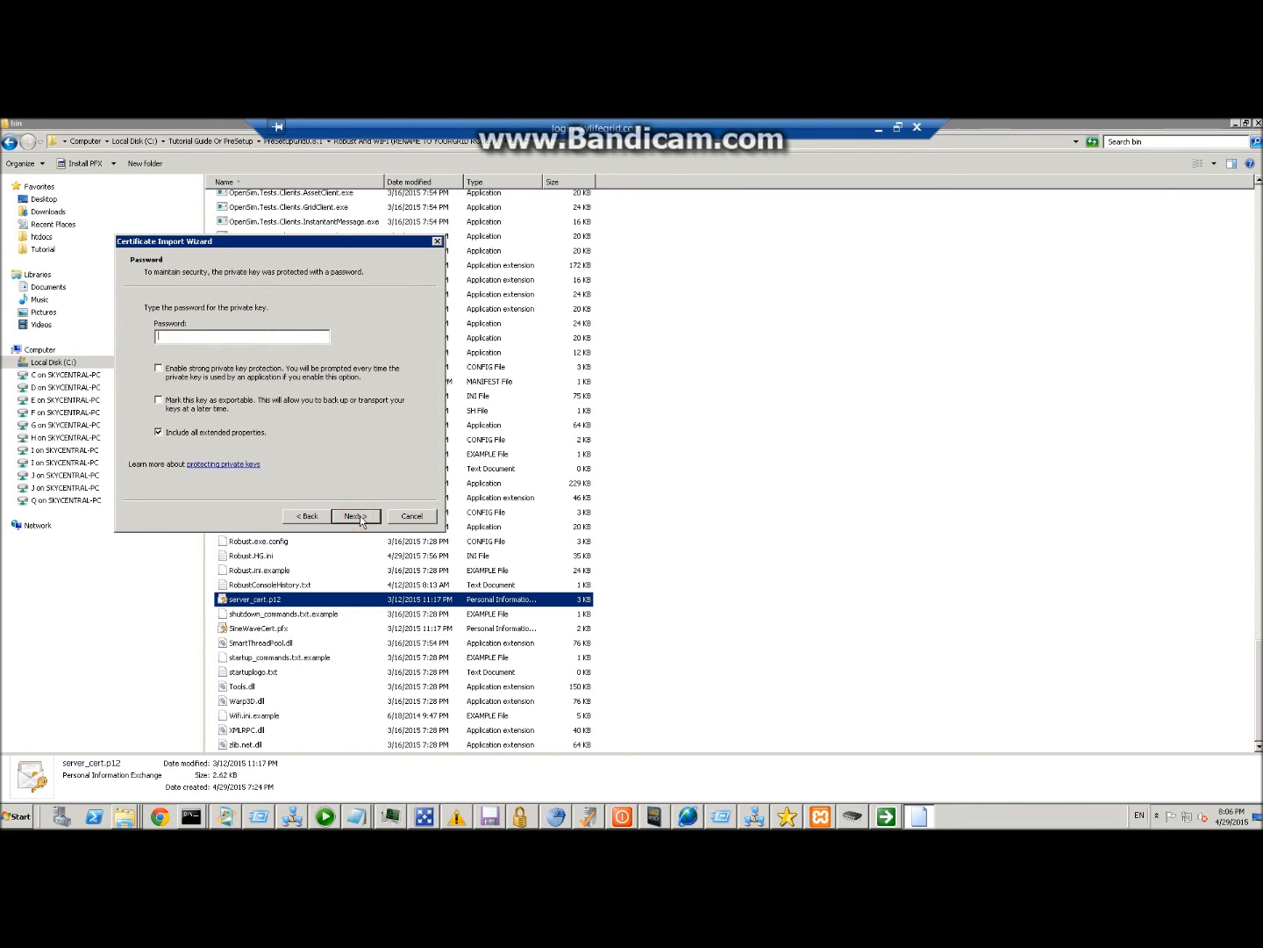
left_click(355, 516)
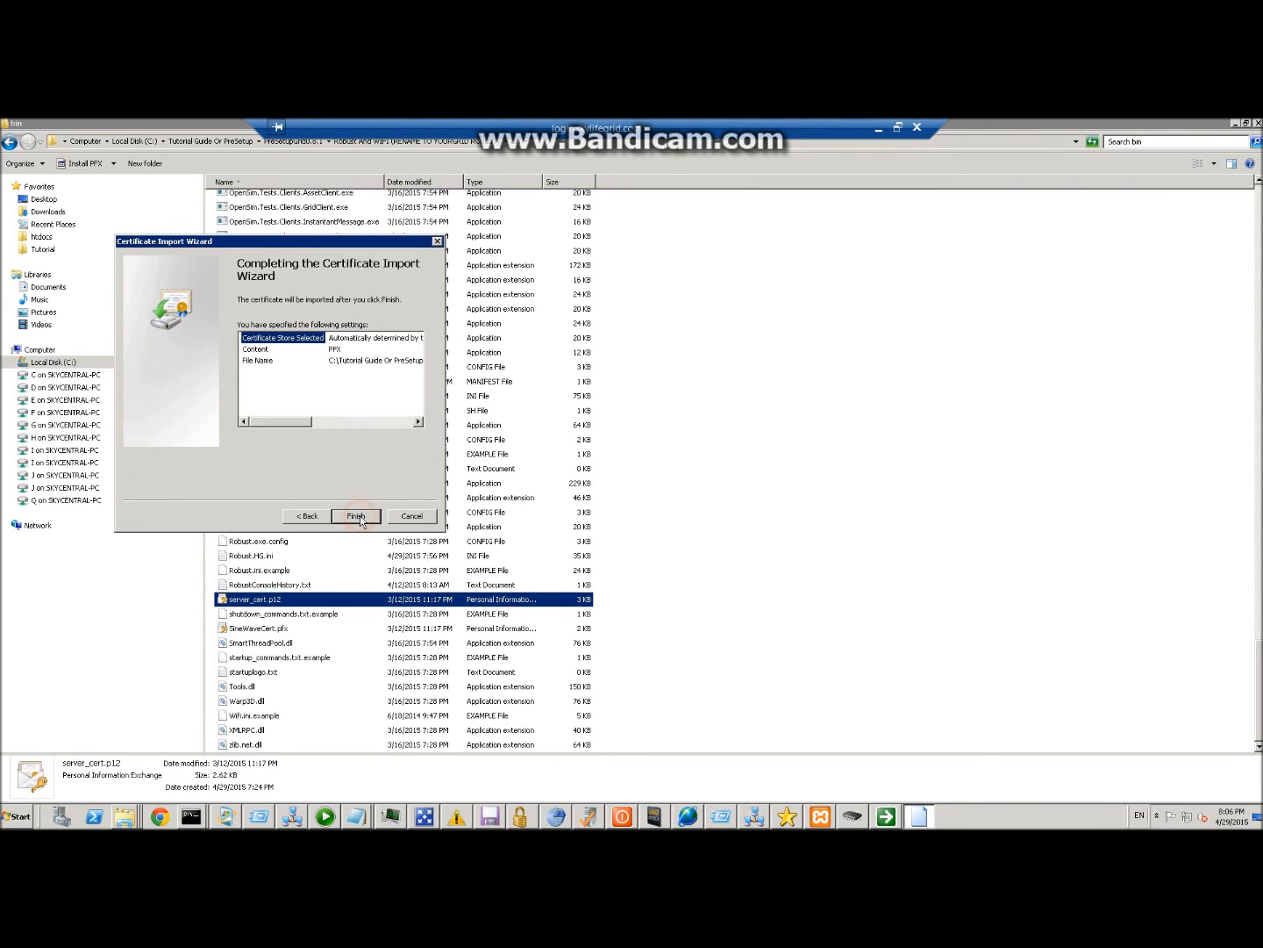
left_click(354, 516)
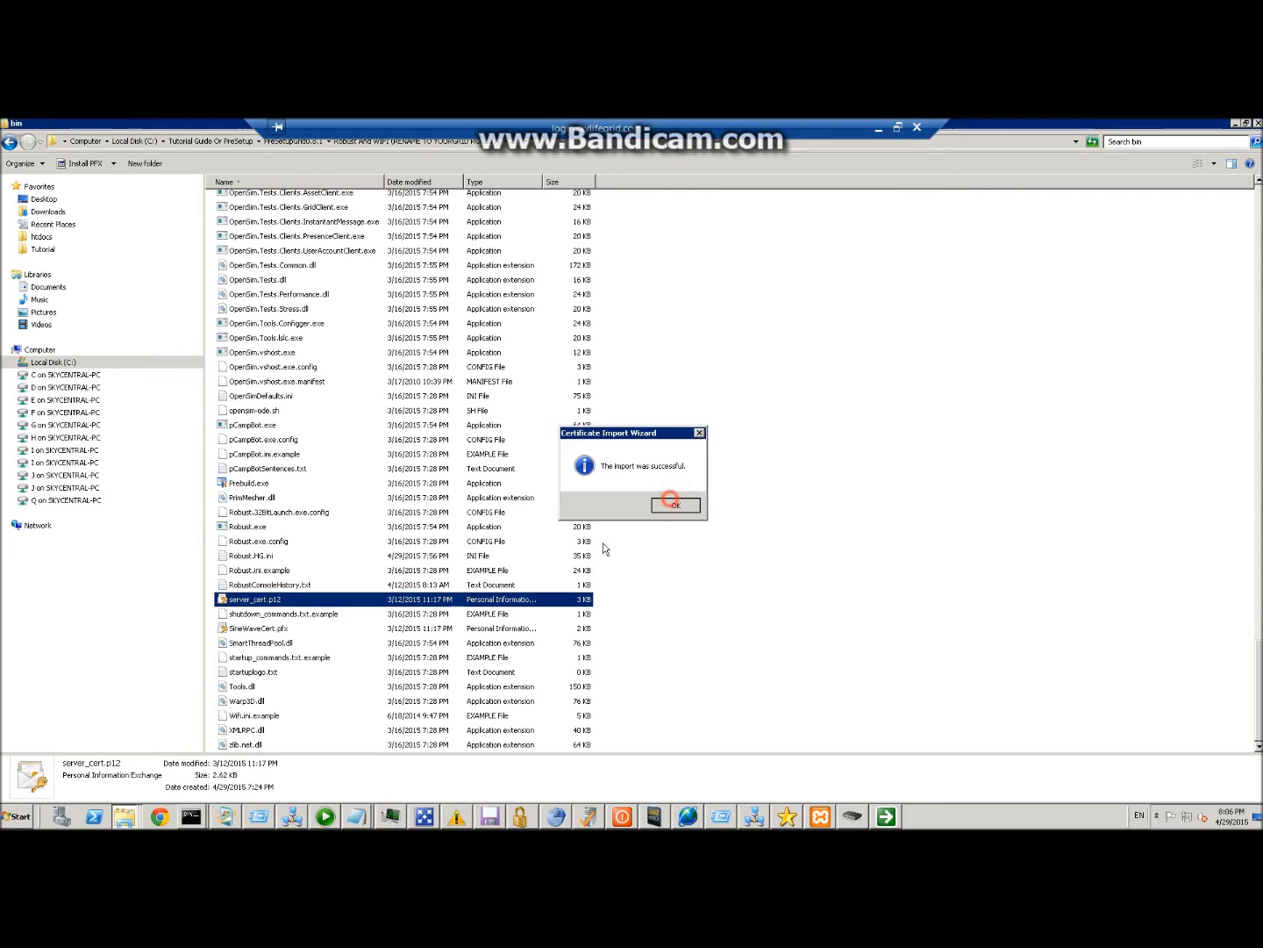
Import SineWaveCert.pfx, retrying with the correct private key password after the wrong-password error
left_click(674, 505)
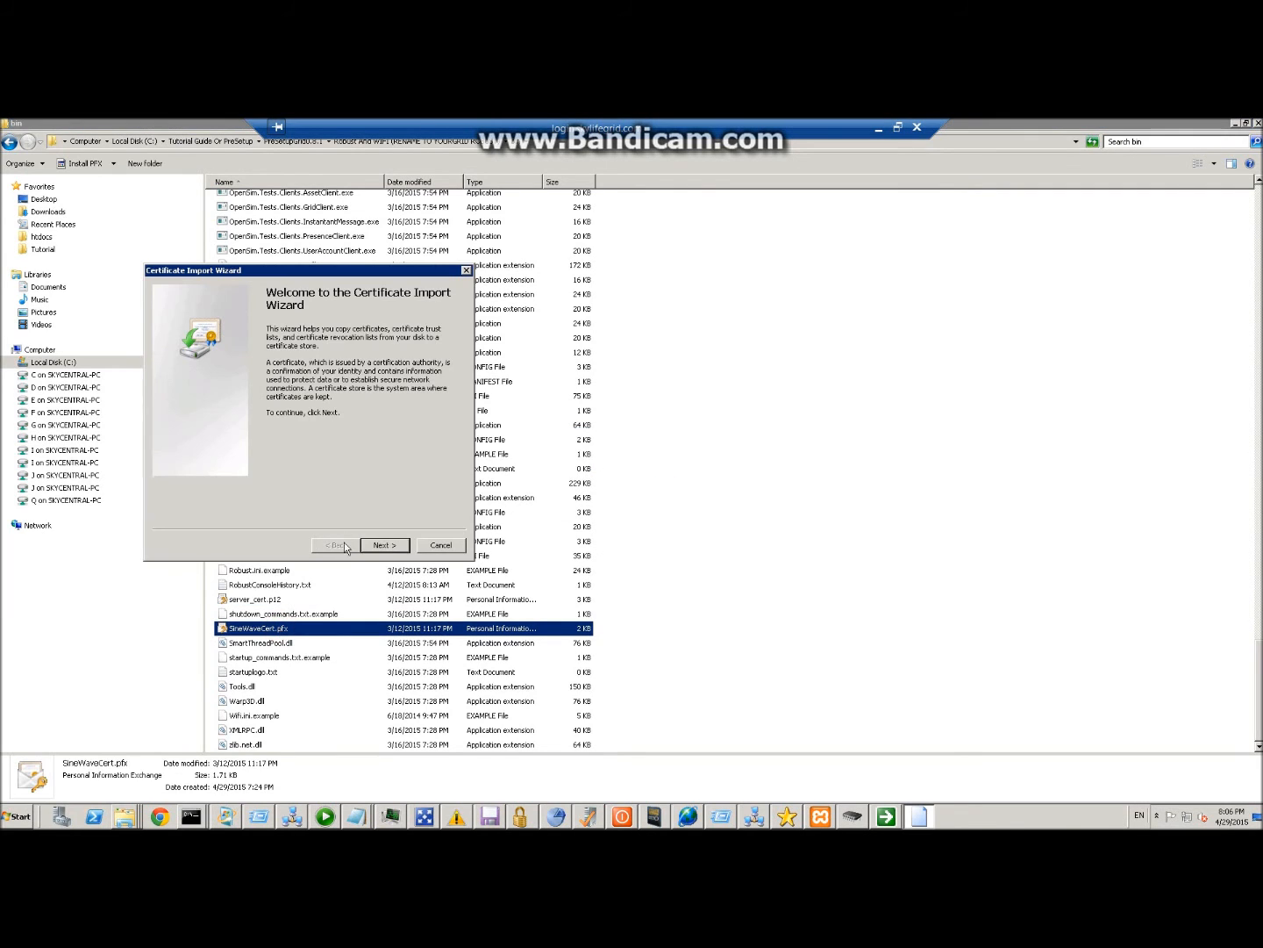
left_click(383, 544)
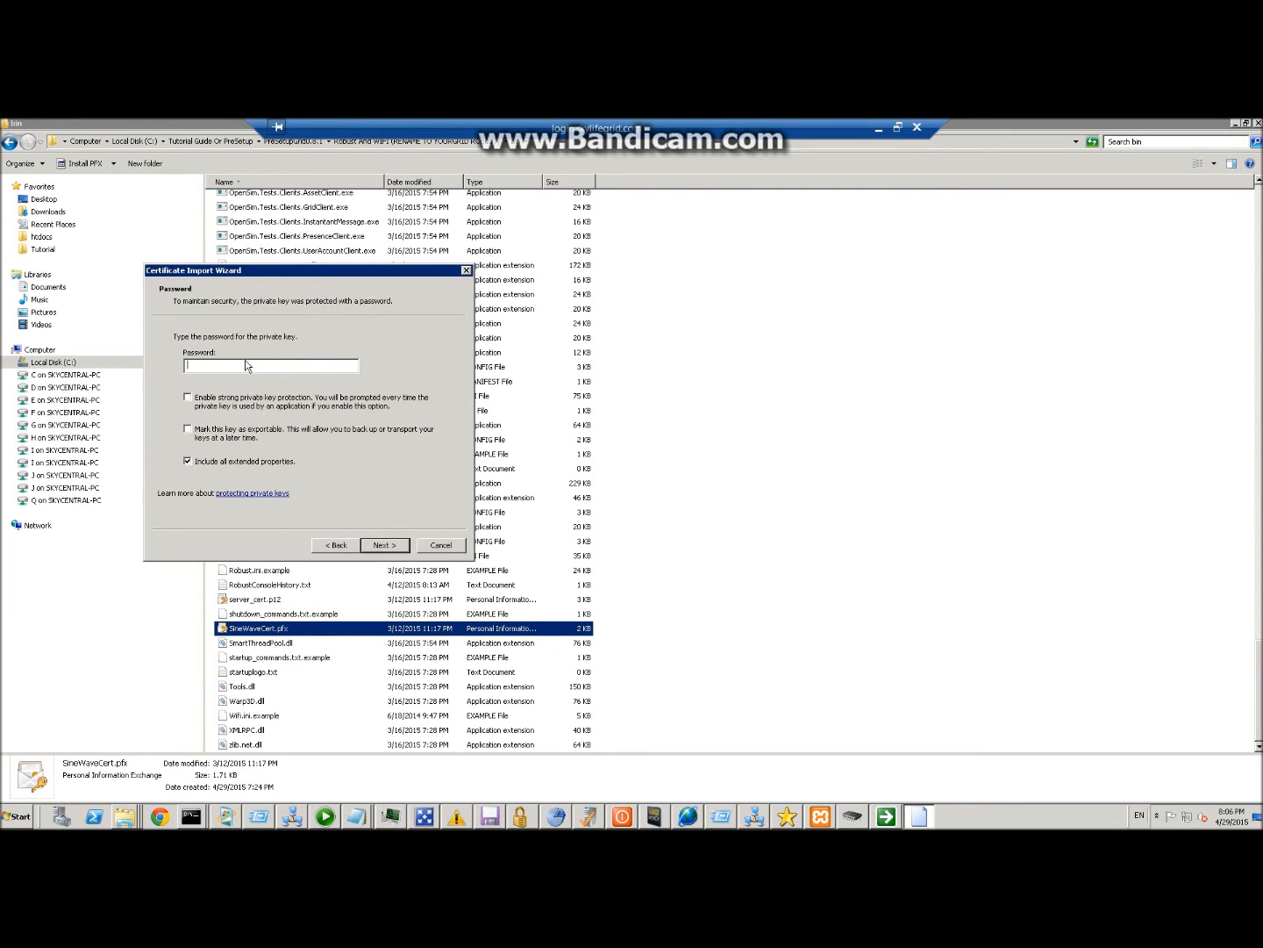
left_click(382, 544)
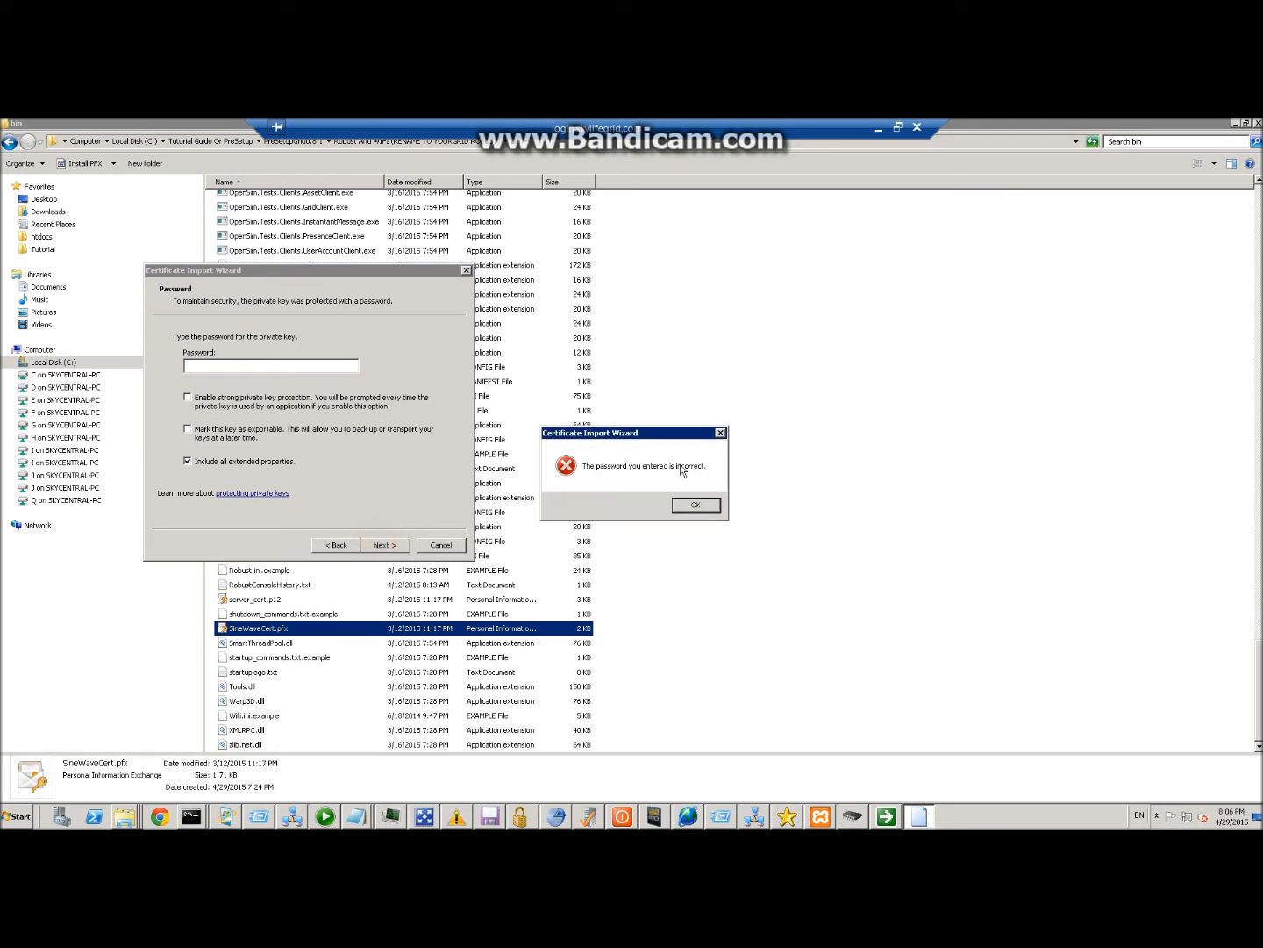
left_click(695, 505)
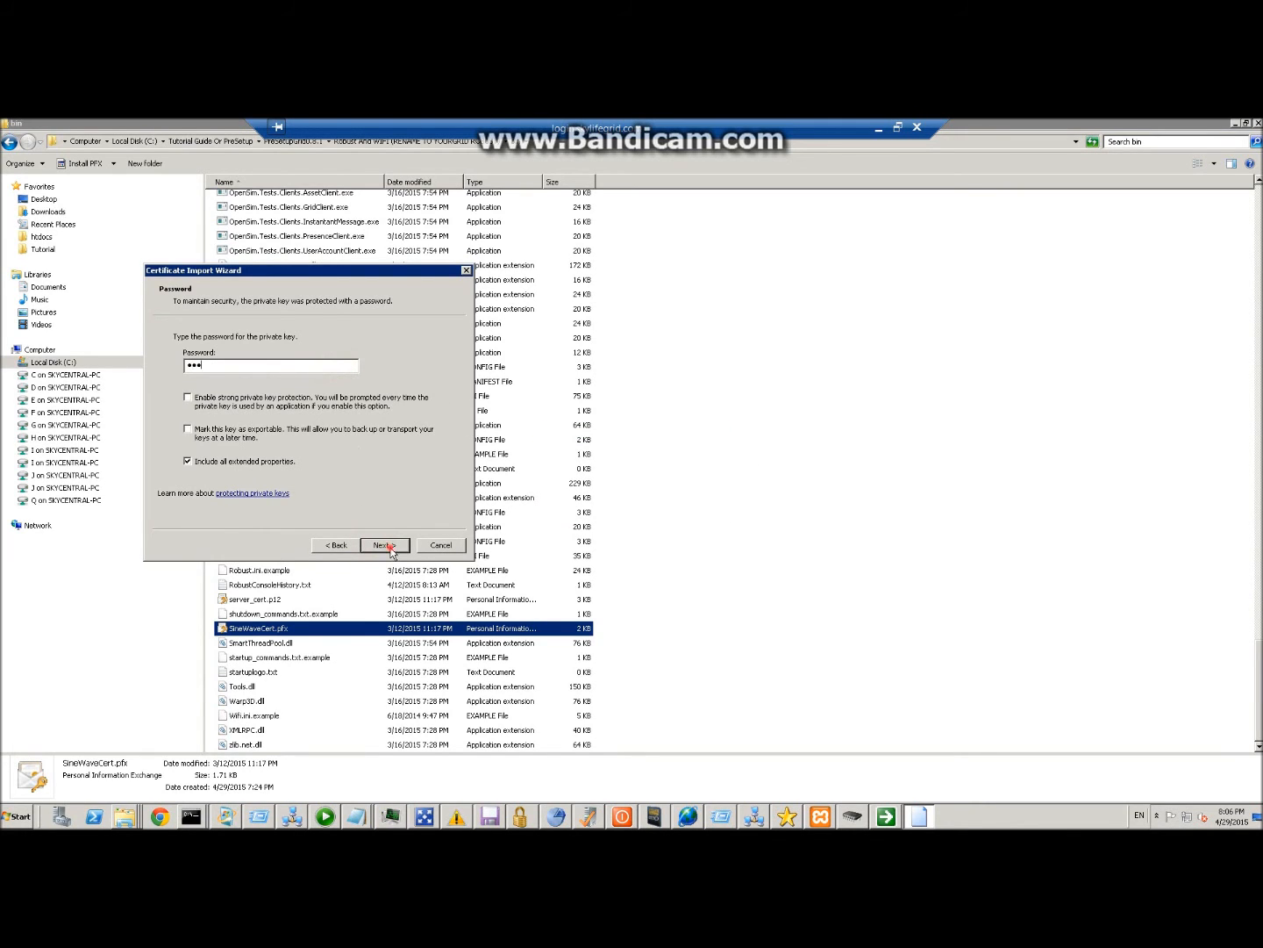
left_click(382, 544)
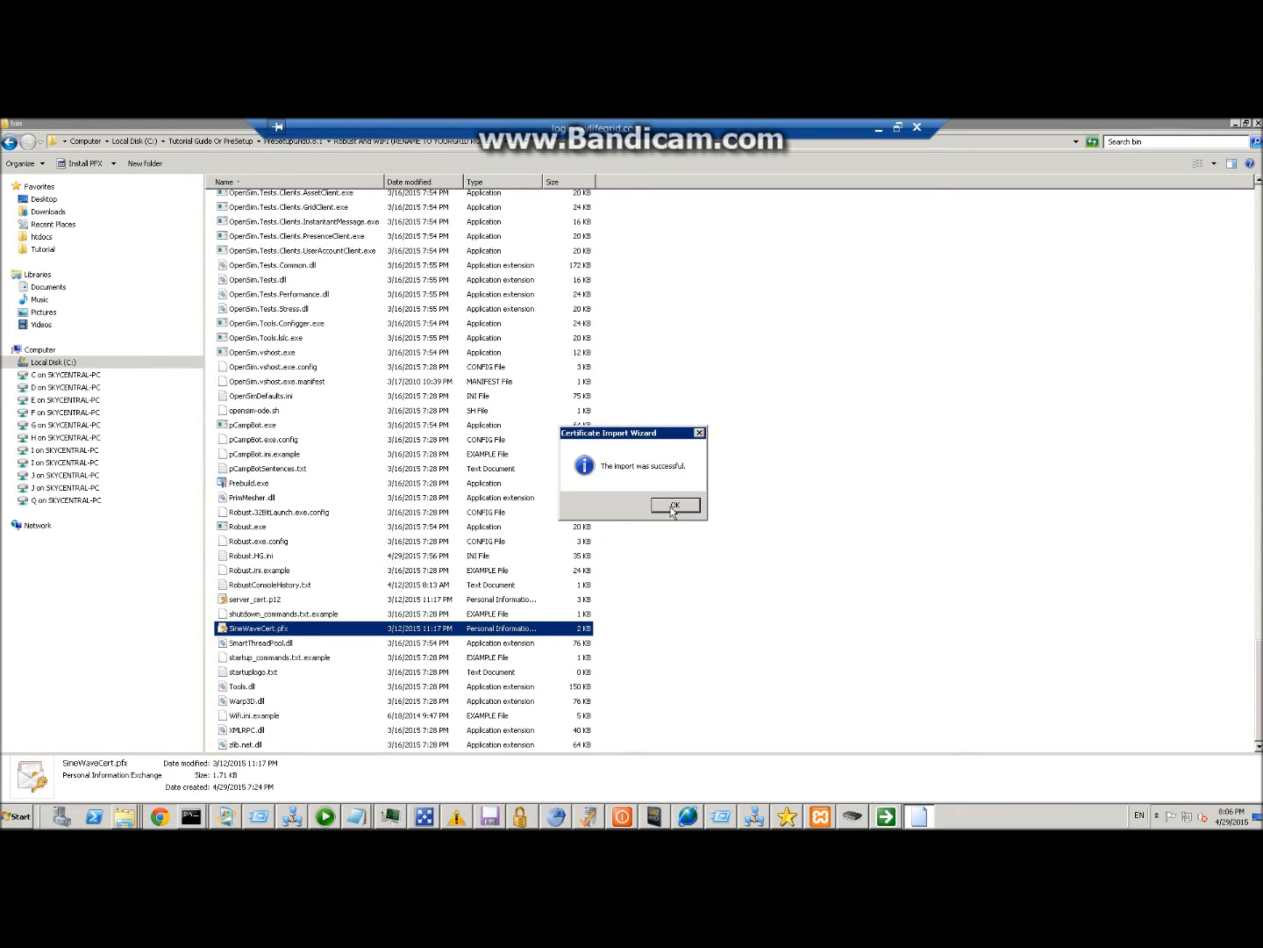
left_click(674, 505)
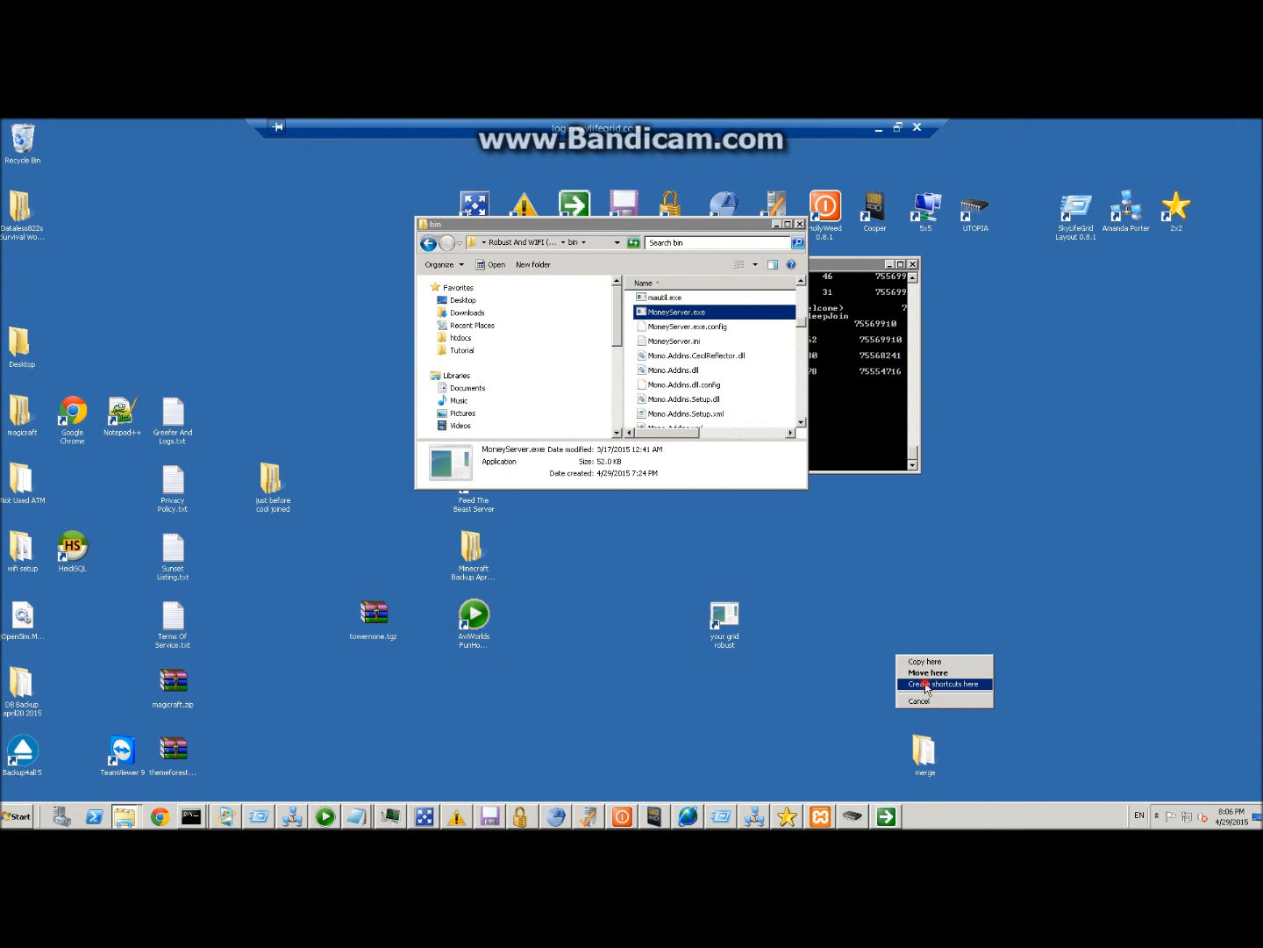
Create a MoneyServer.exe shortcut on the desktop via the right-drag menu
left_click(933, 684)
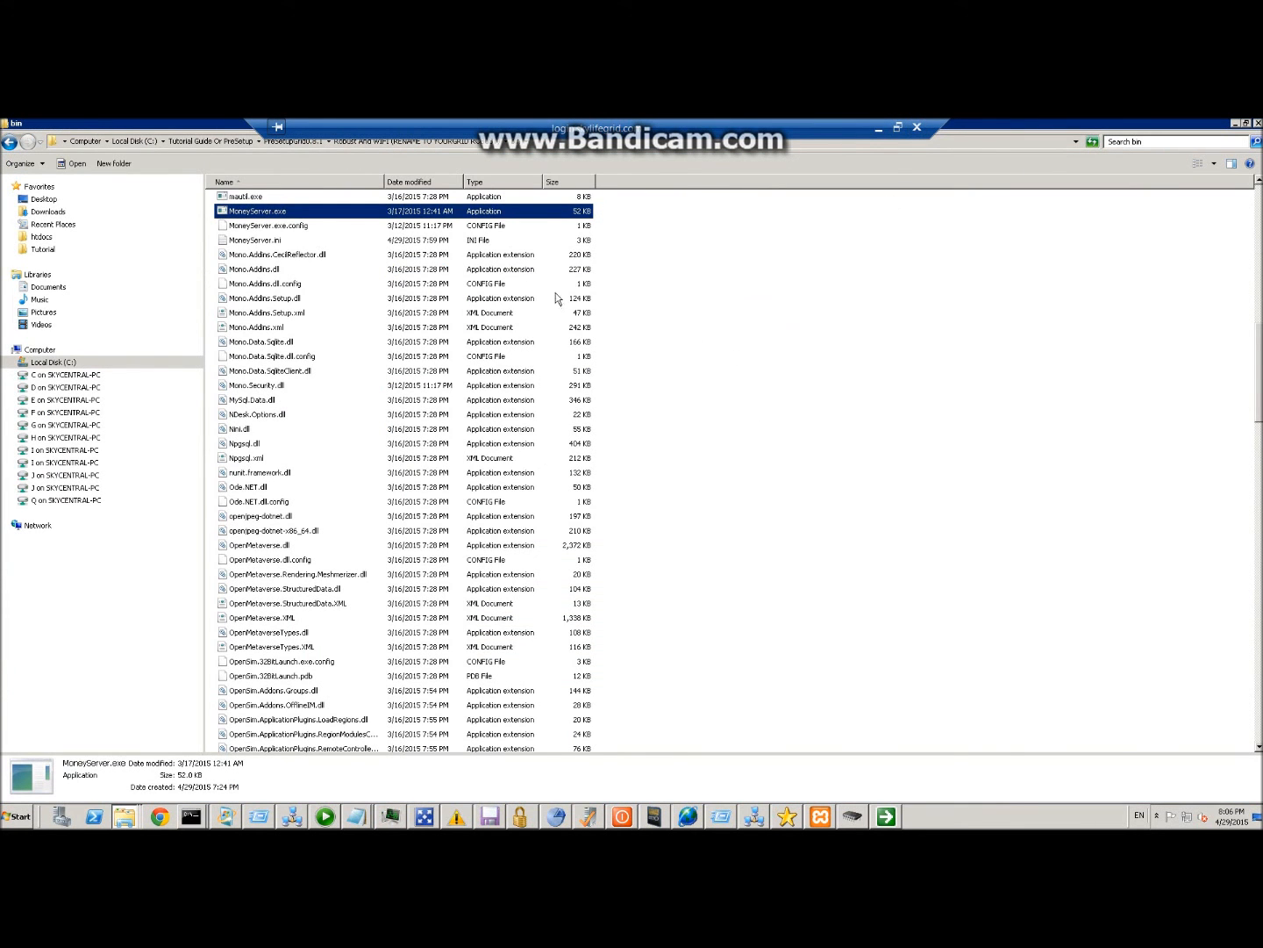
mouse_move(256, 239)
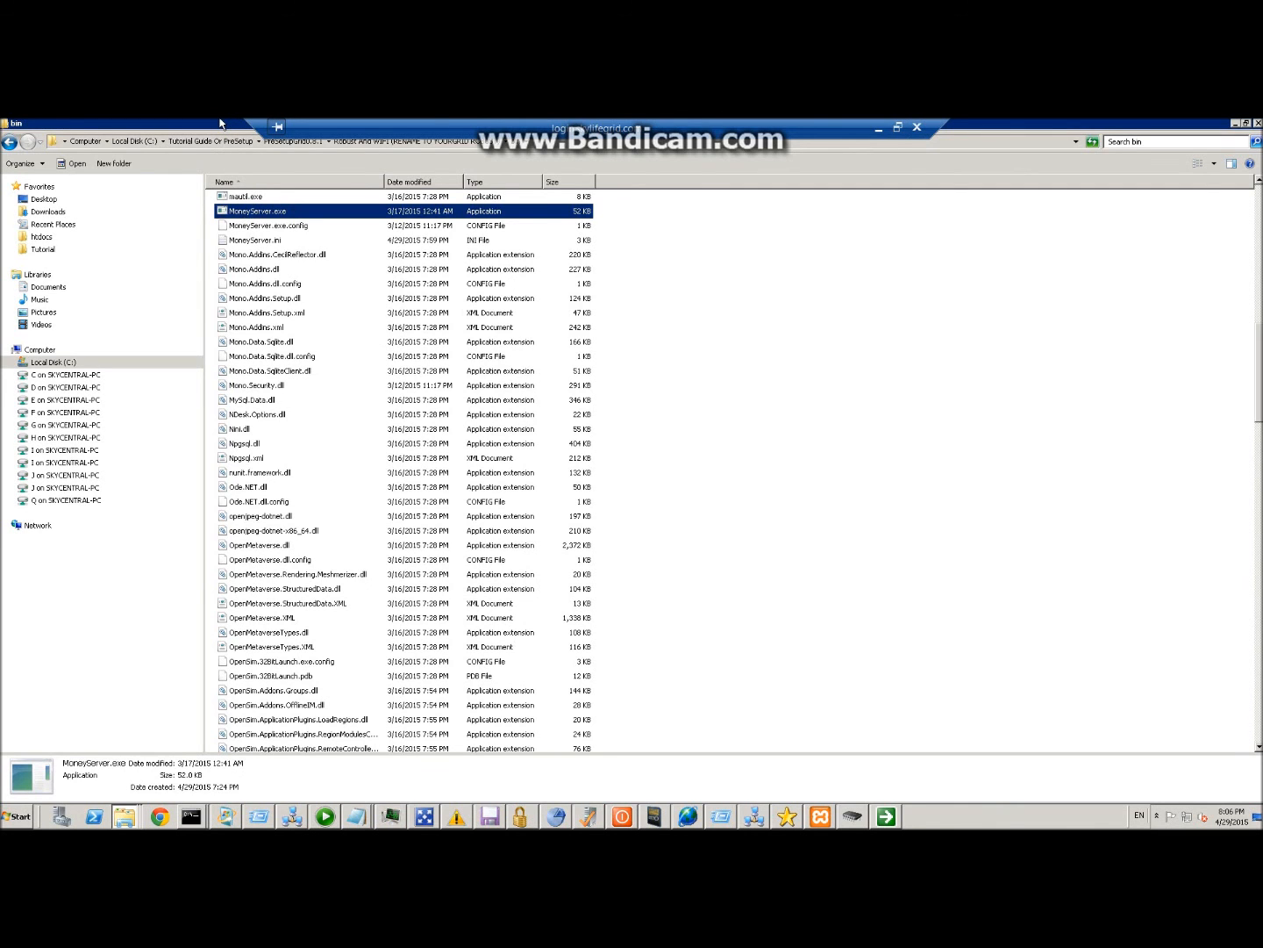
left_click(899, 128)
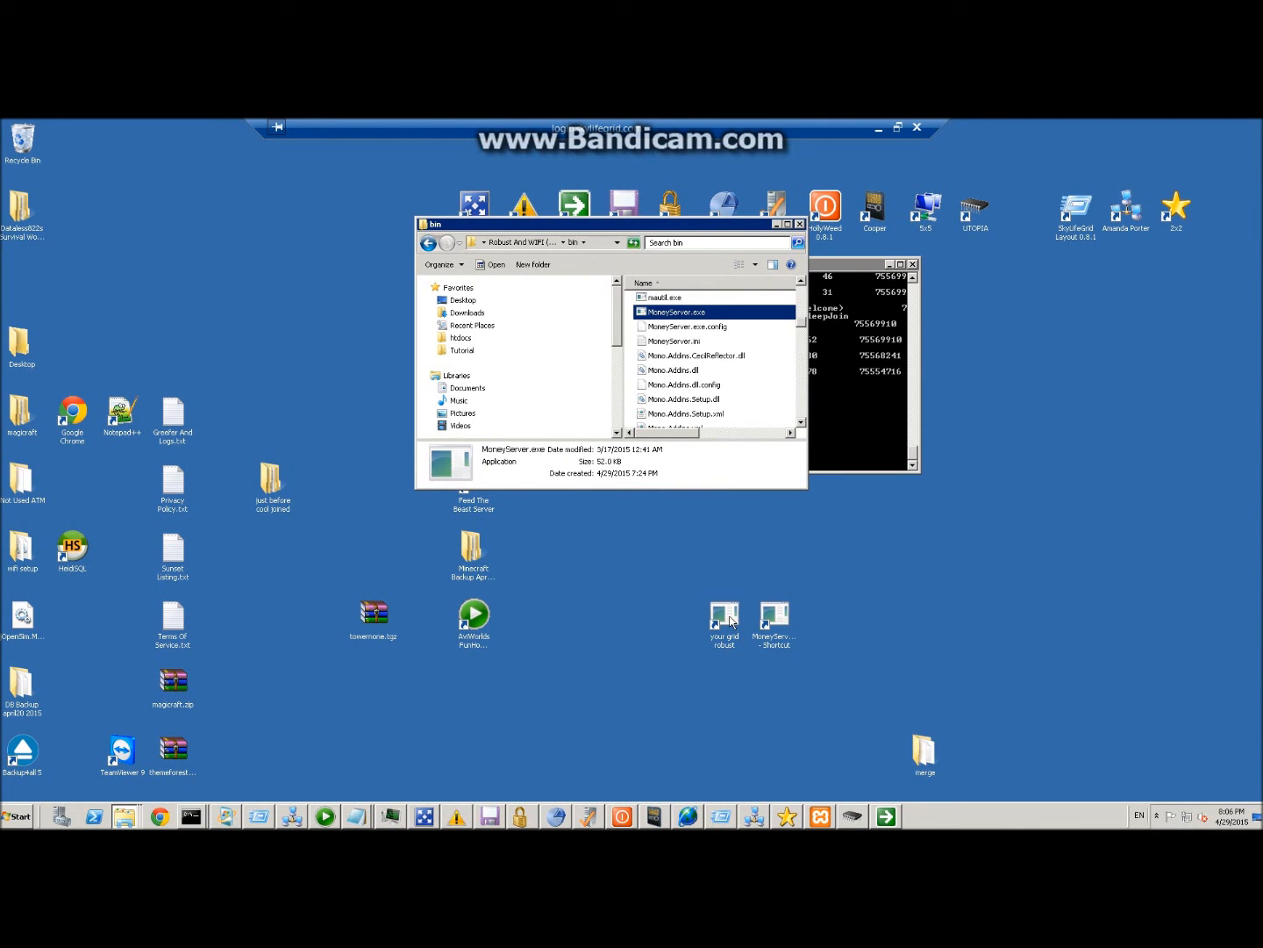
left_click(723, 618)
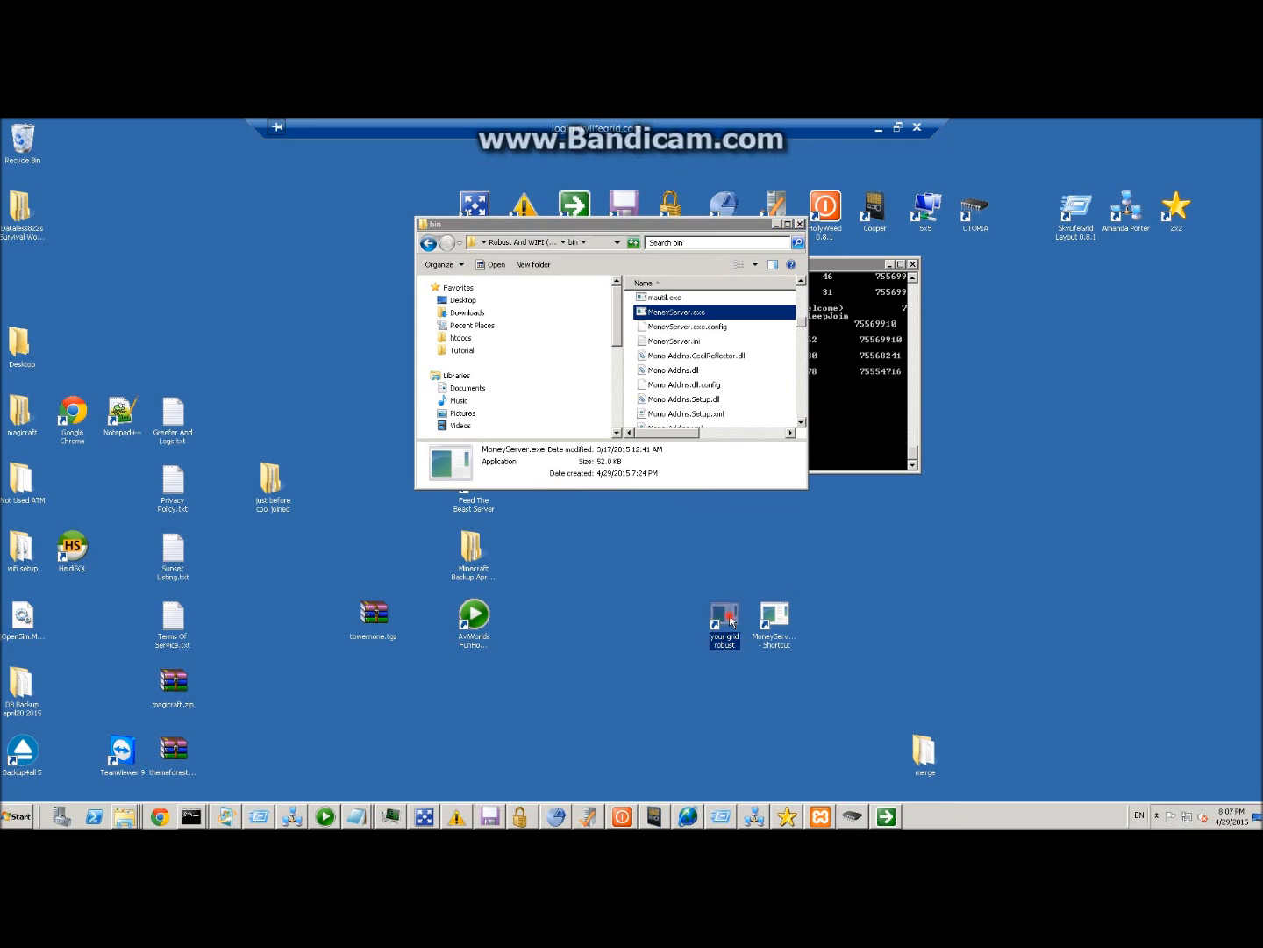
mouse_move(728, 674)
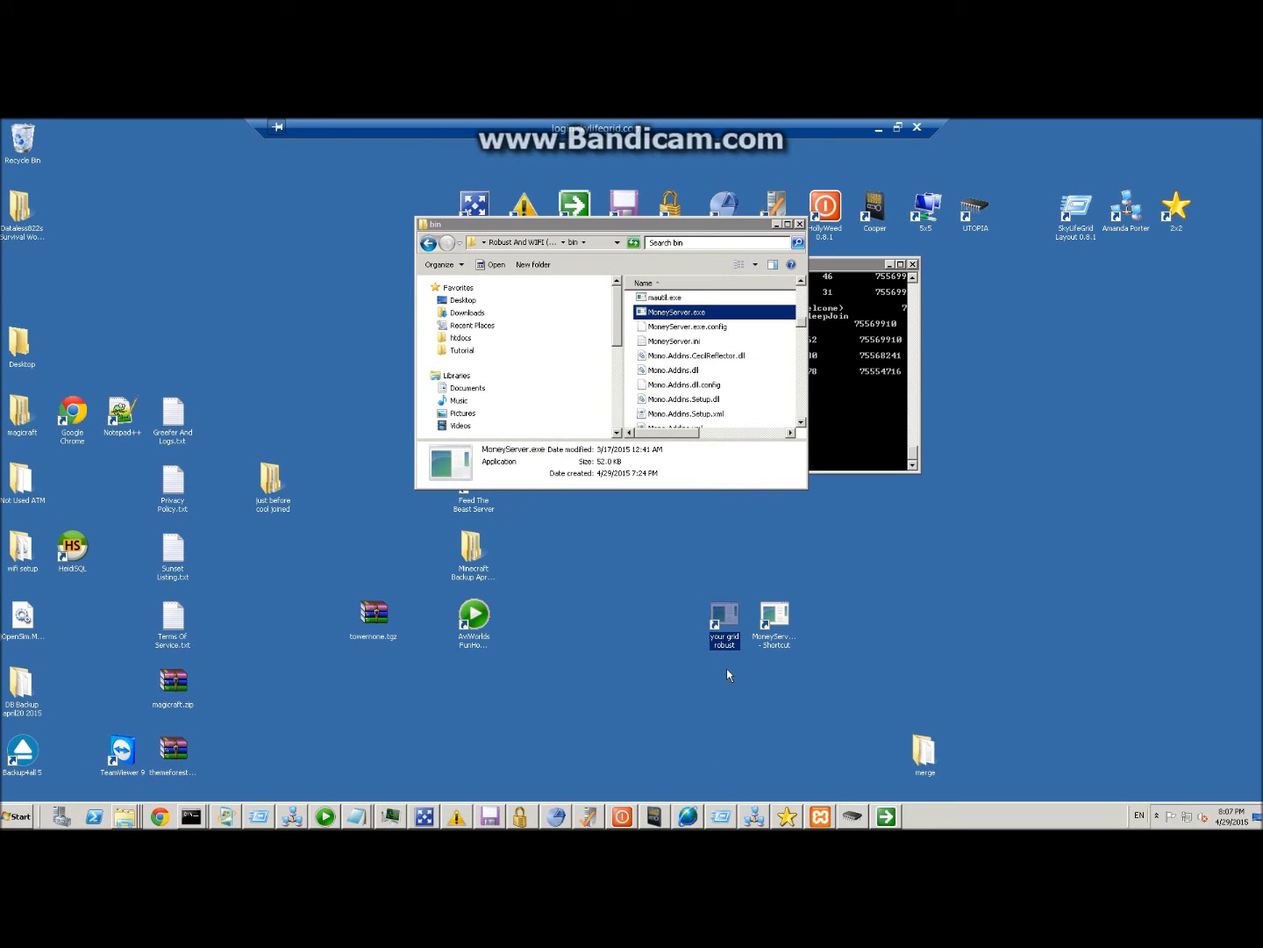
mouse_move(739, 579)
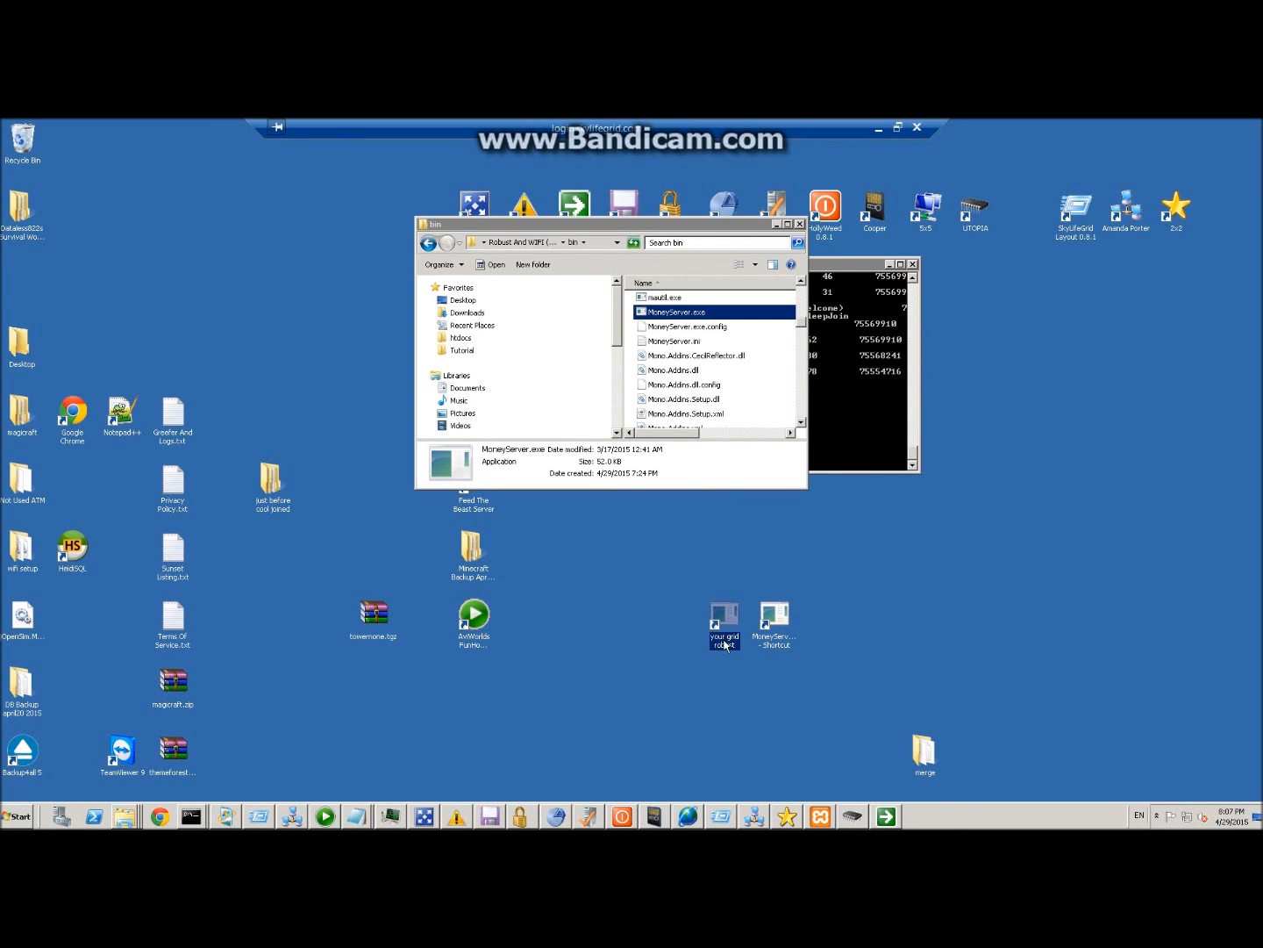
mouse_move(753, 682)
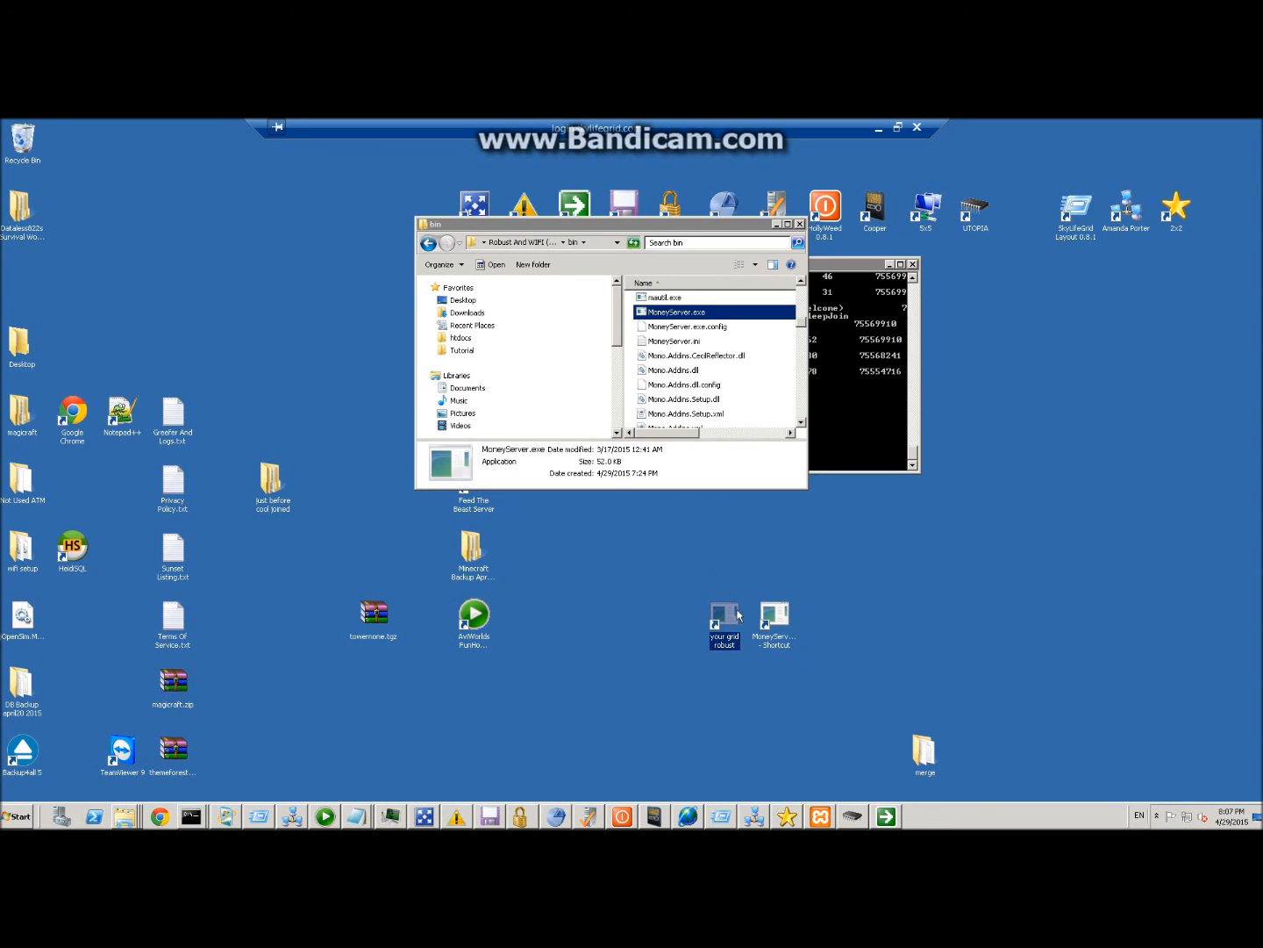
mouse_move(723, 613)
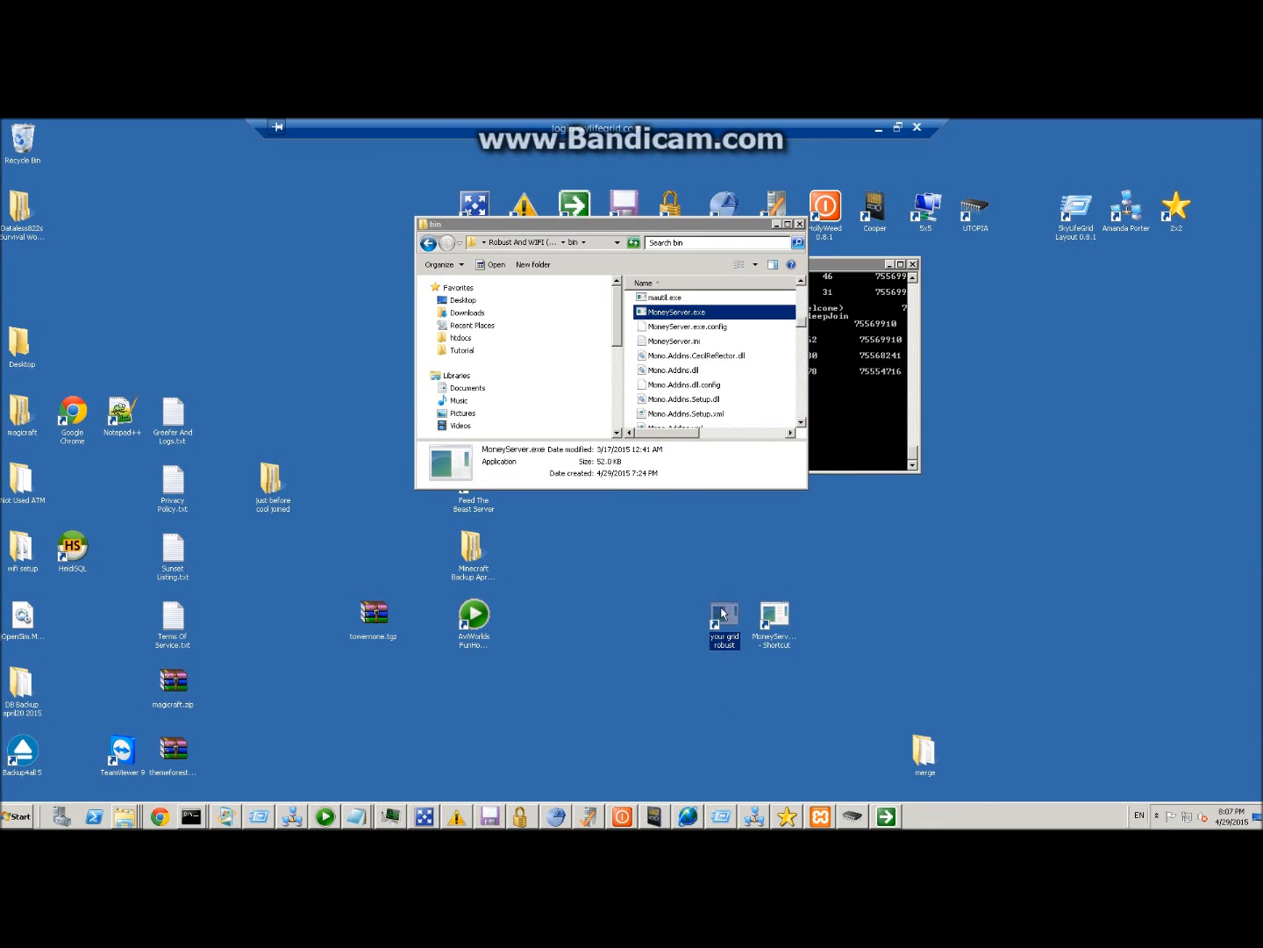
mouse_move(776, 617)
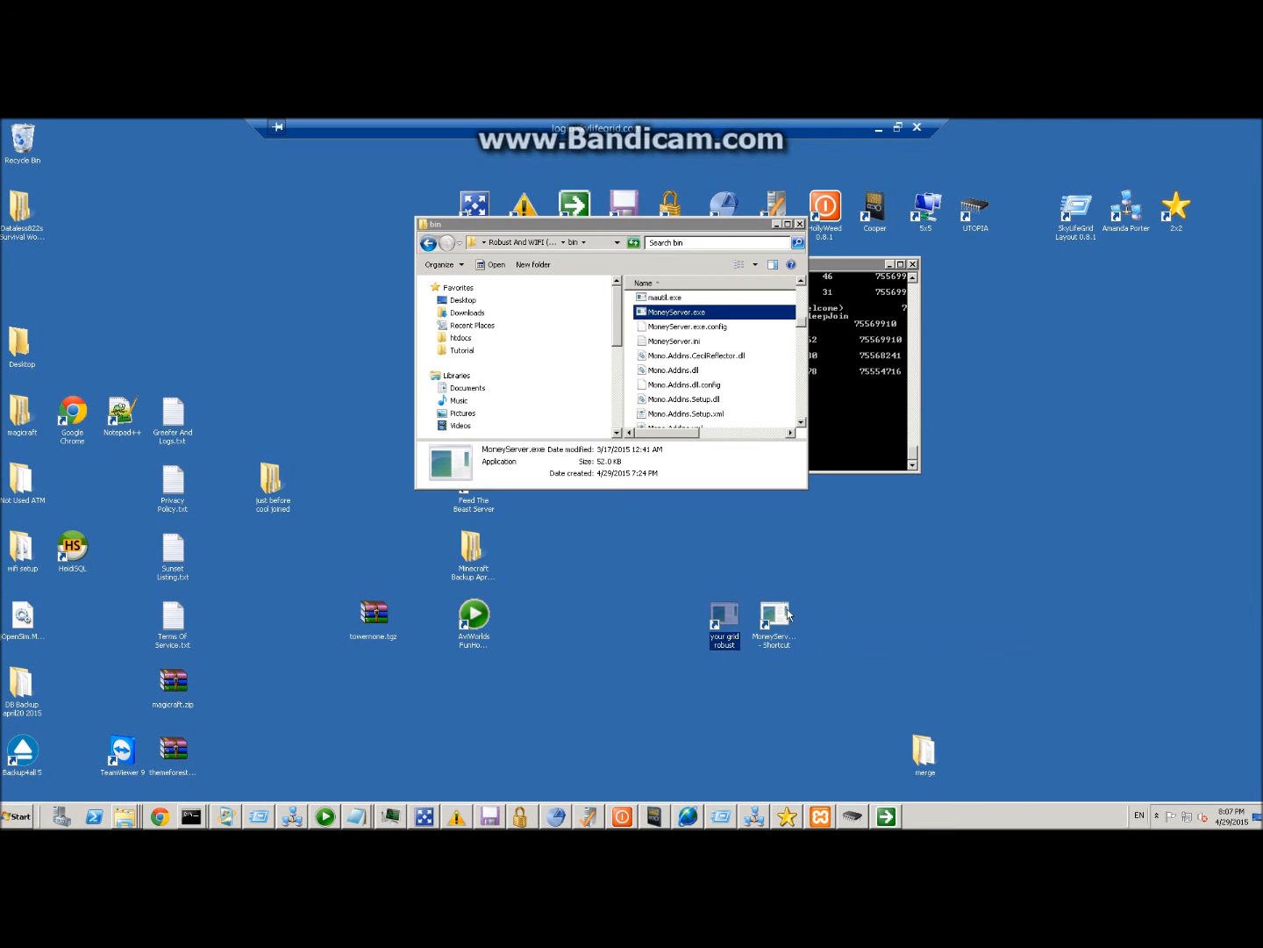
left_click(896, 126)
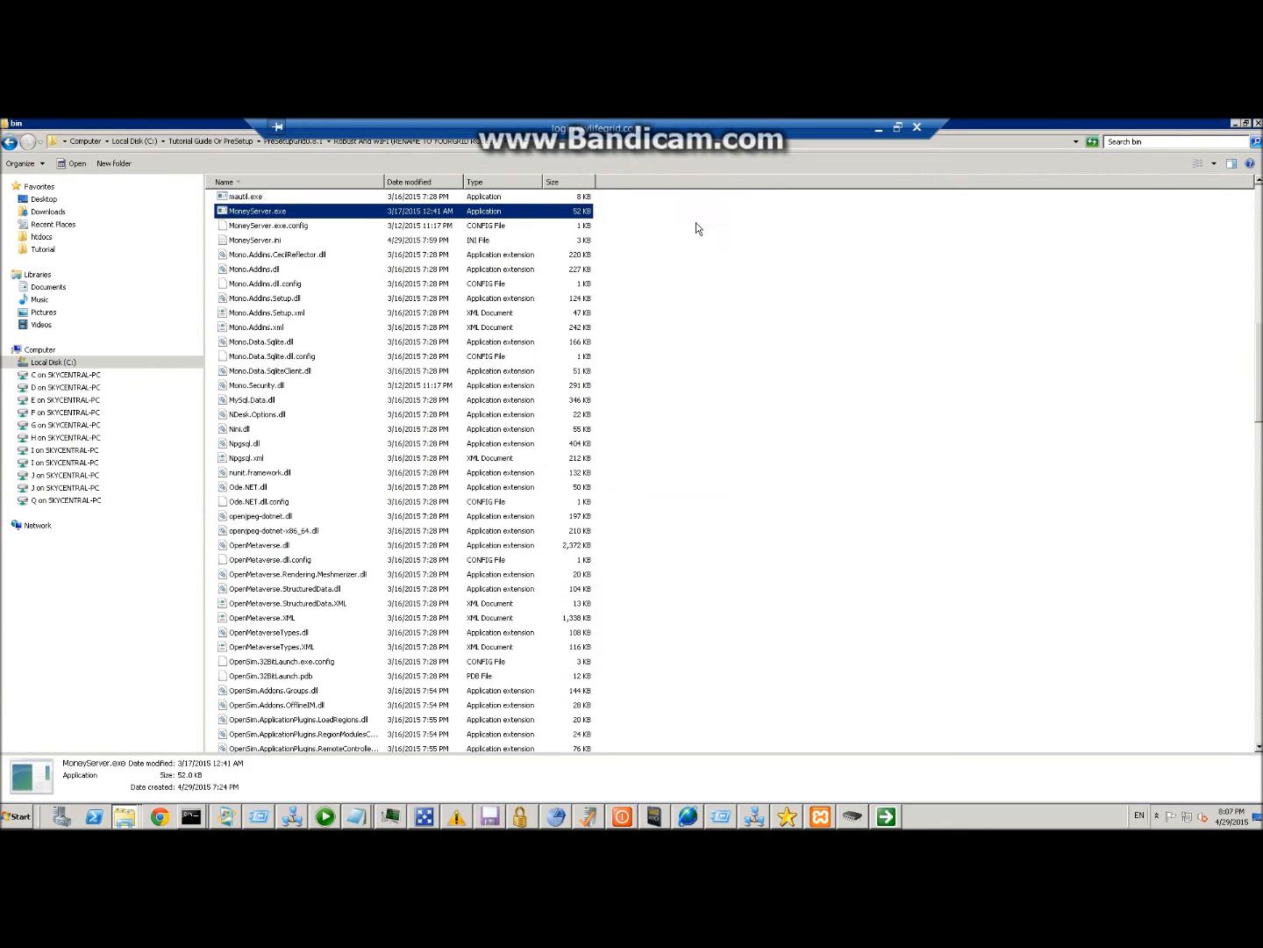
mouse_move(453, 614)
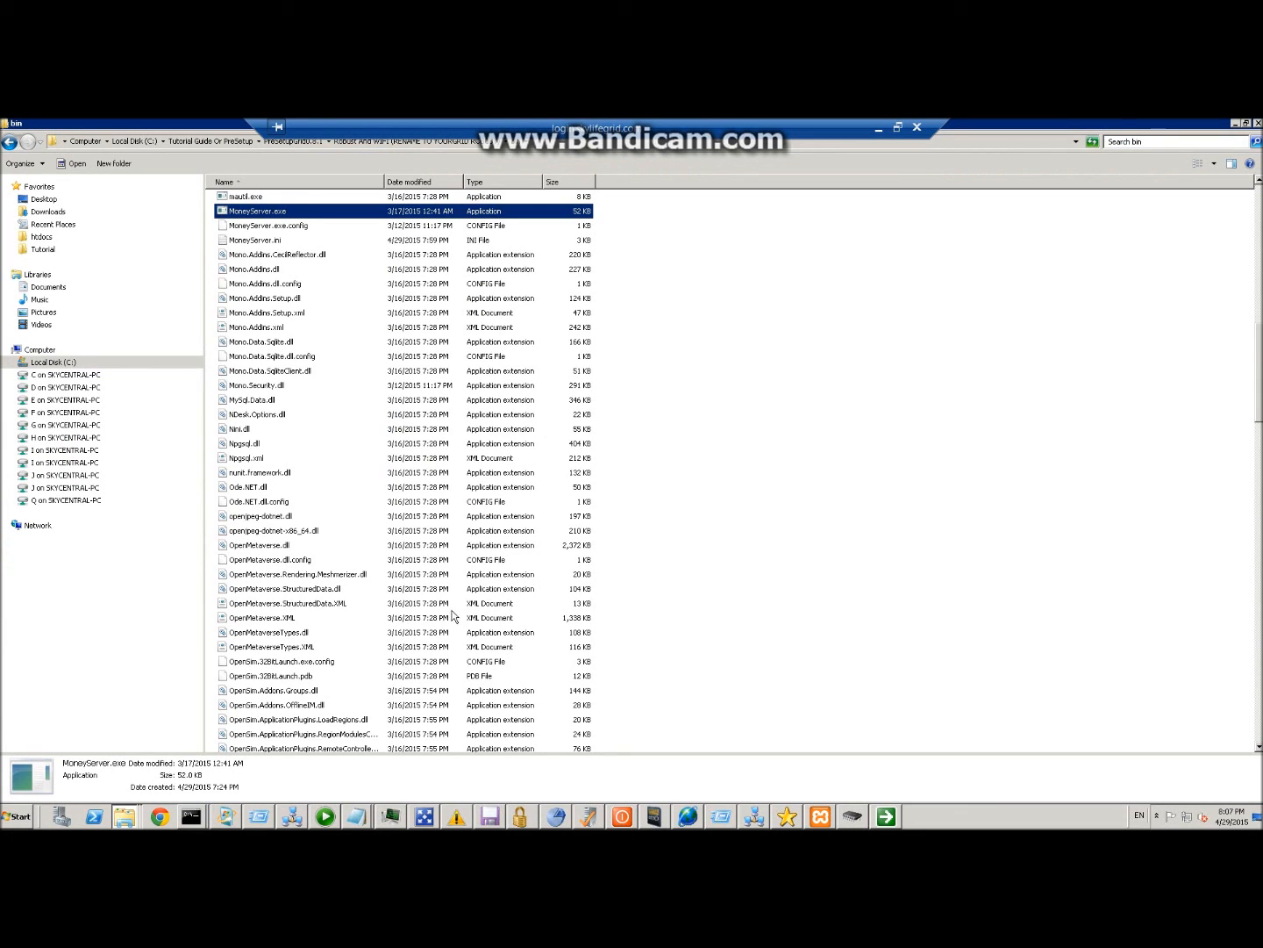
mouse_move(1080, 121)
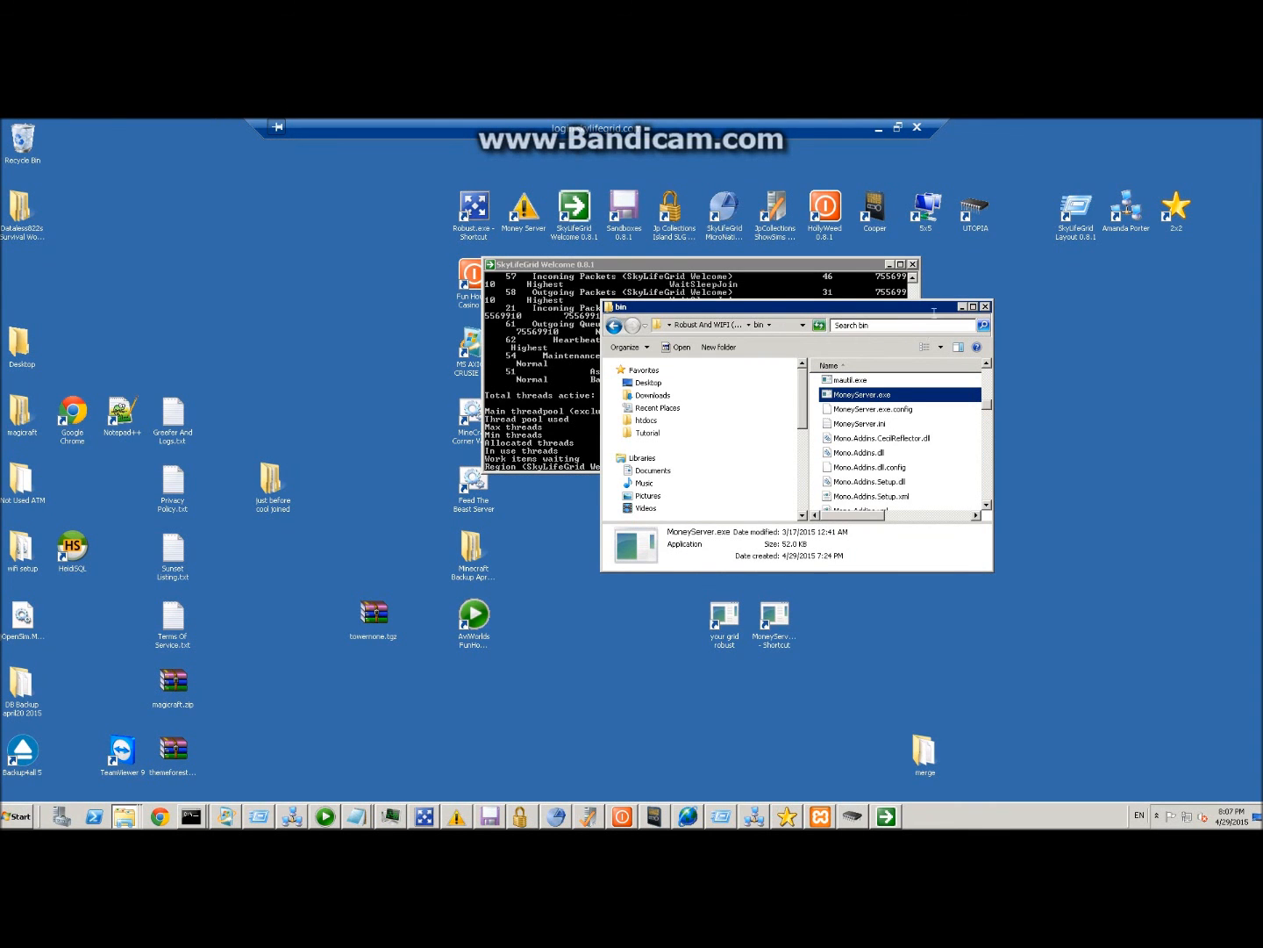
mouse_move(586, 180)
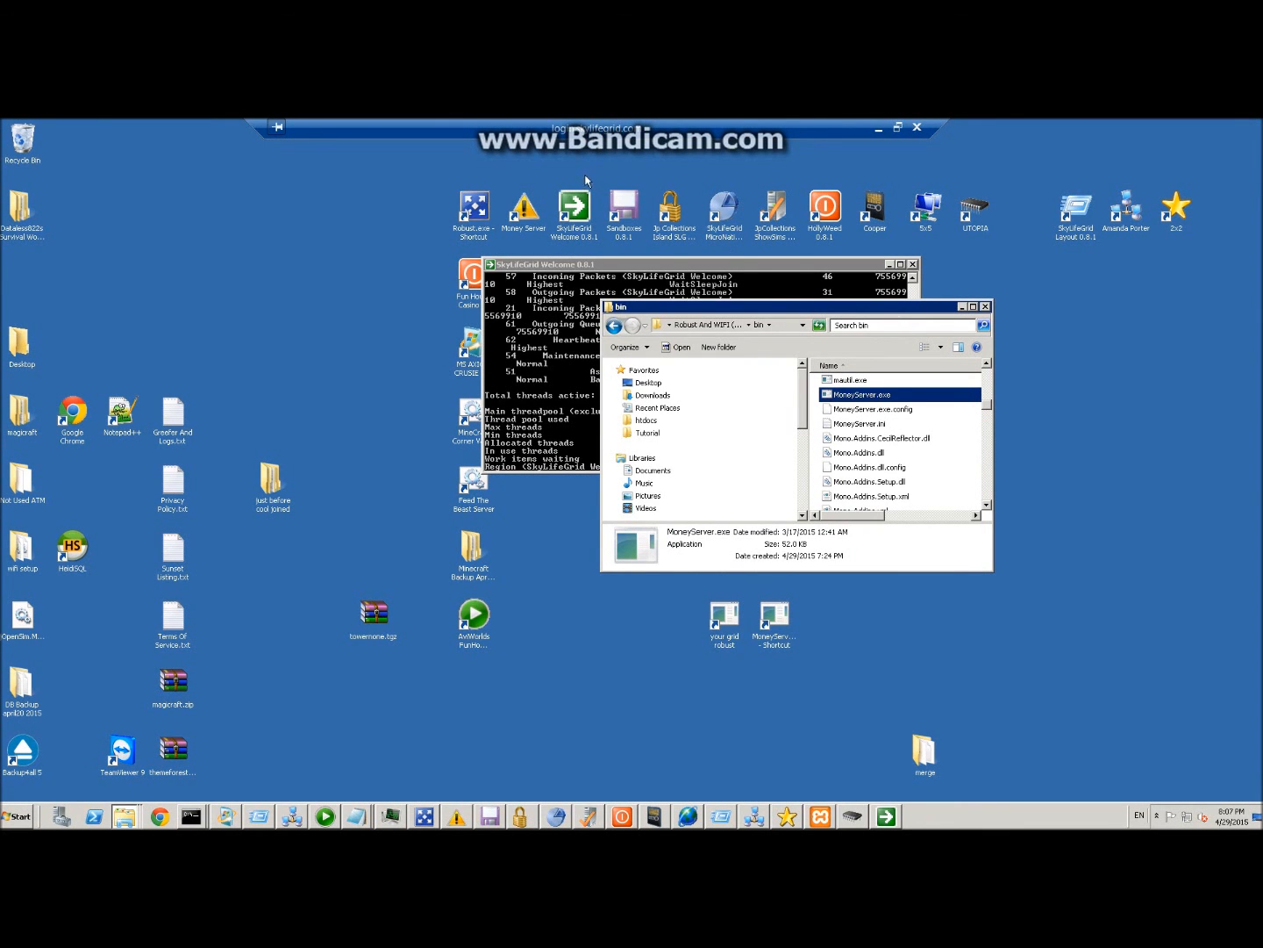